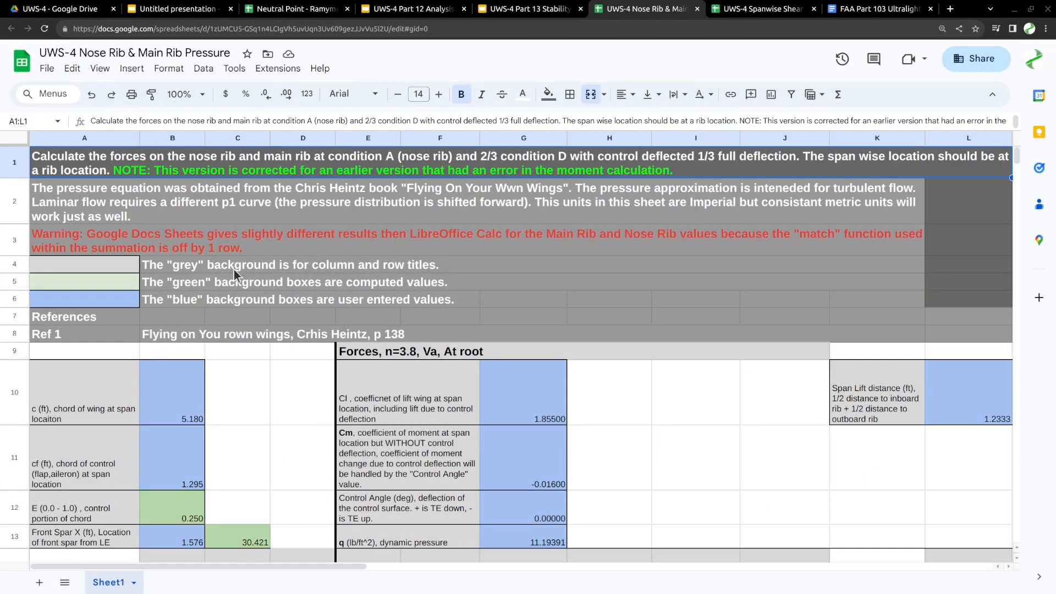
{"action": "mouse_move", "coordinate": [350, 270]}
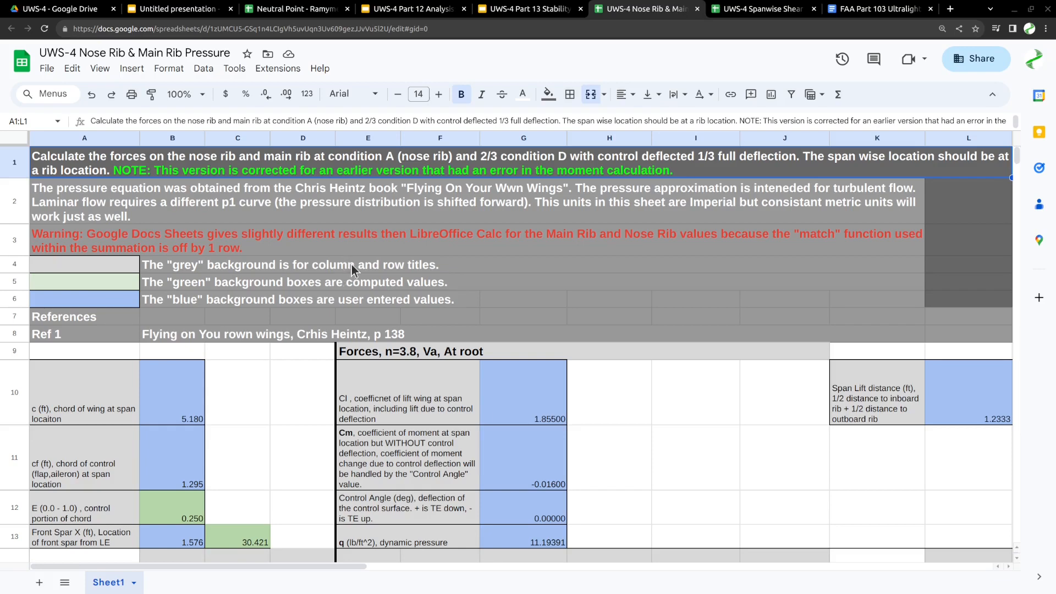
{"action": "mouse_move", "coordinate": [367, 262]}
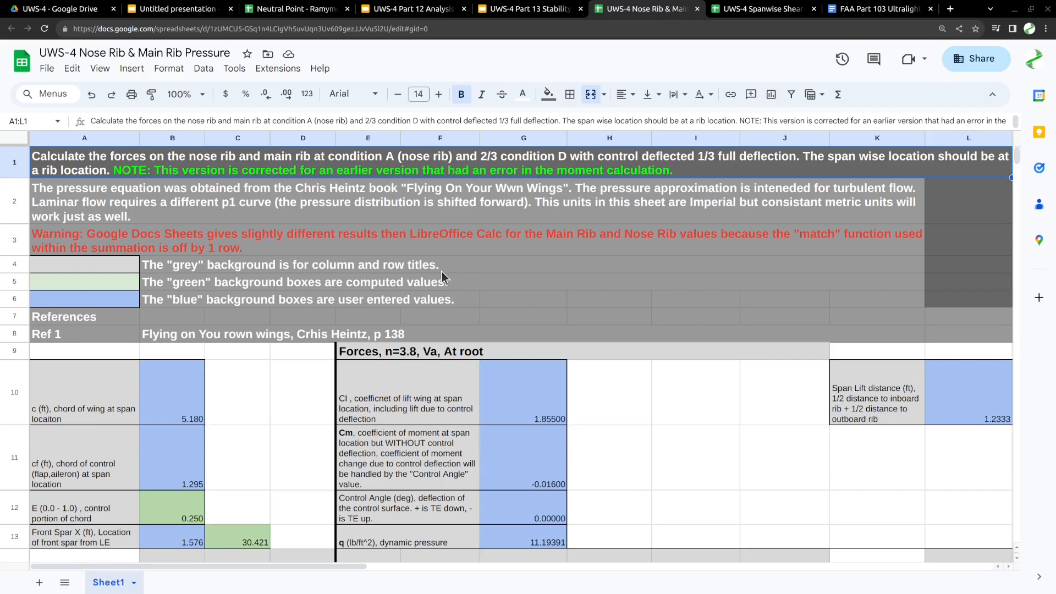
{"action": "scroll", "scroll_direction": "down", "scroll_amount": 3}
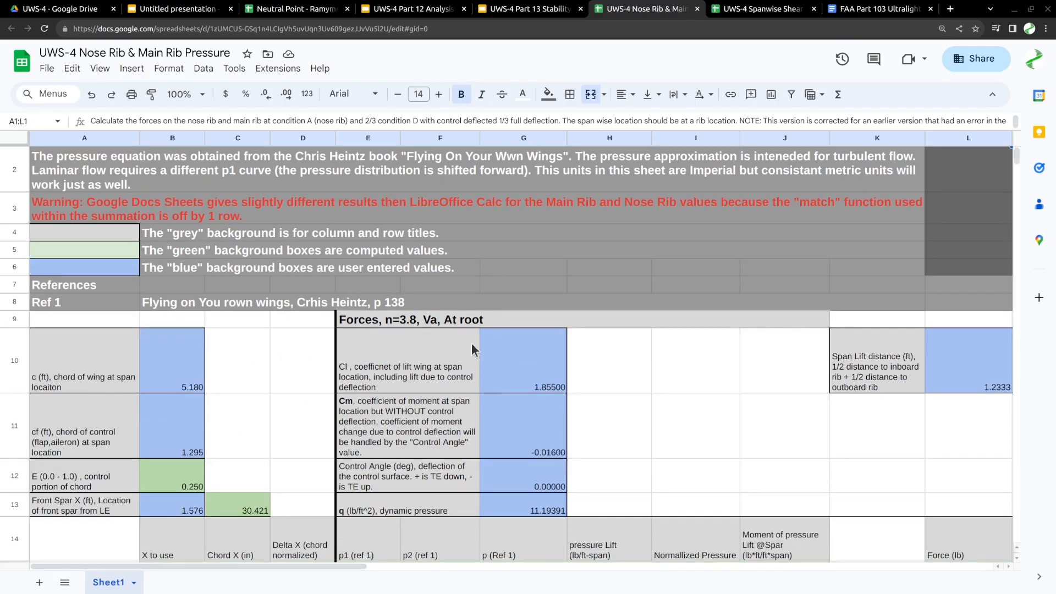
{"action": "scroll", "scroll_direction": "down", "scroll_amount": 3}
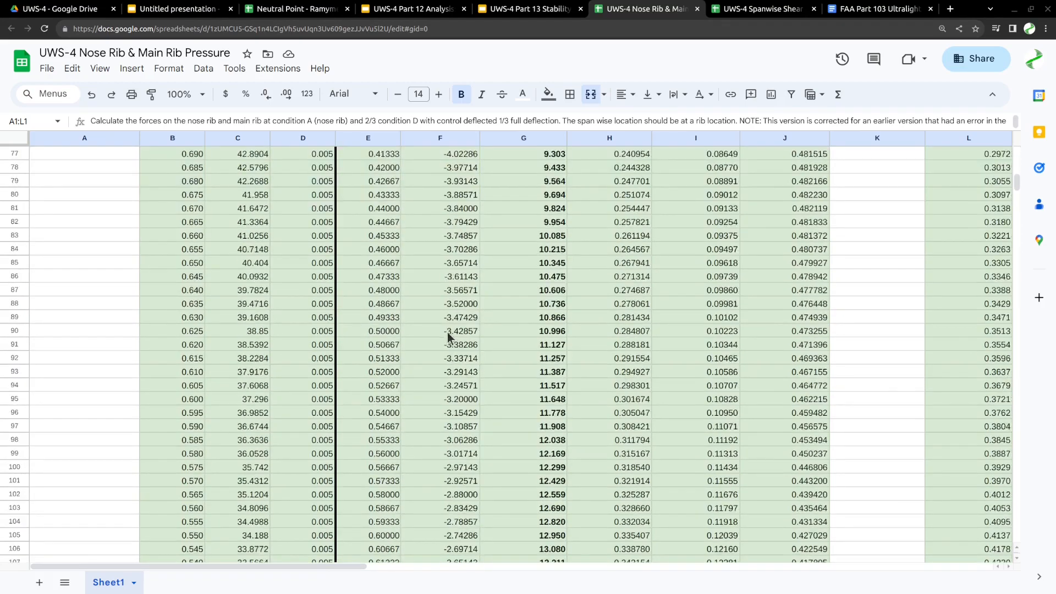
{"action": "scroll", "scroll_direction": "down", "scroll_amount": 3}
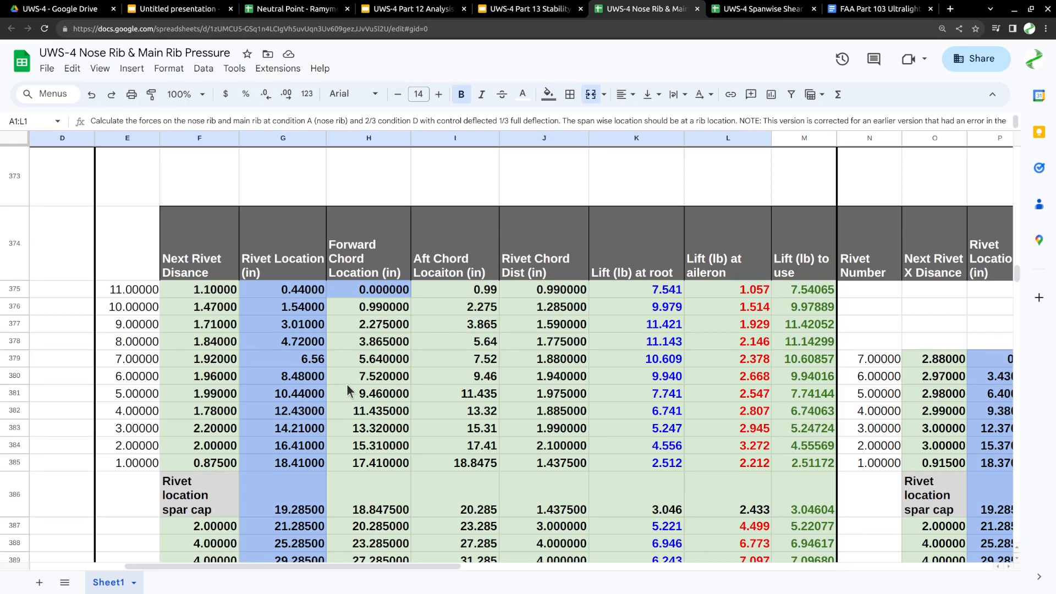
{"action": "scroll", "scroll_direction": "up", "scroll_amount": 3}
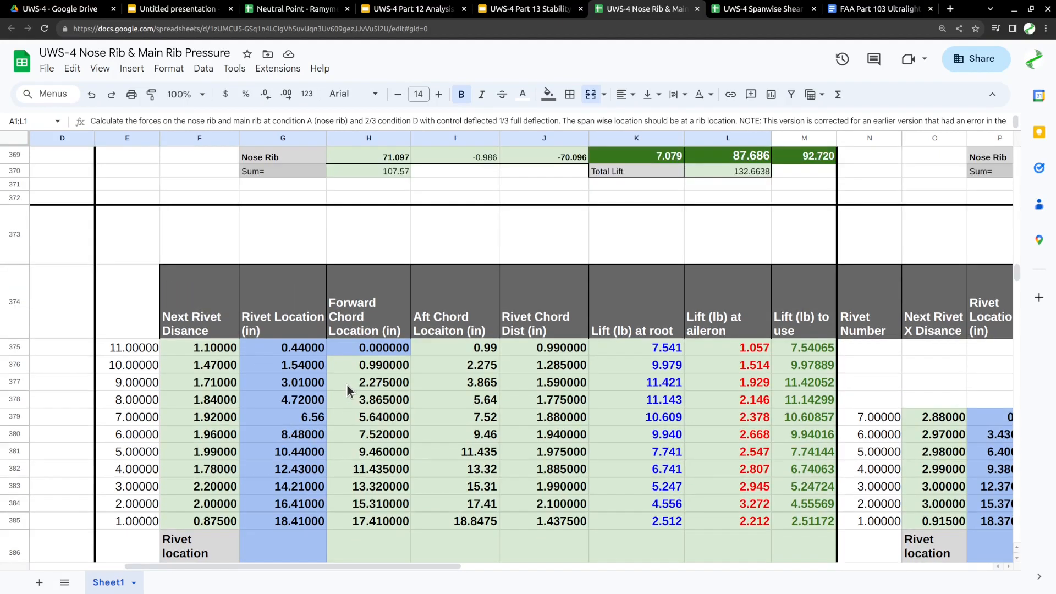
{"action": "mouse_move", "coordinate": [606, 312]}
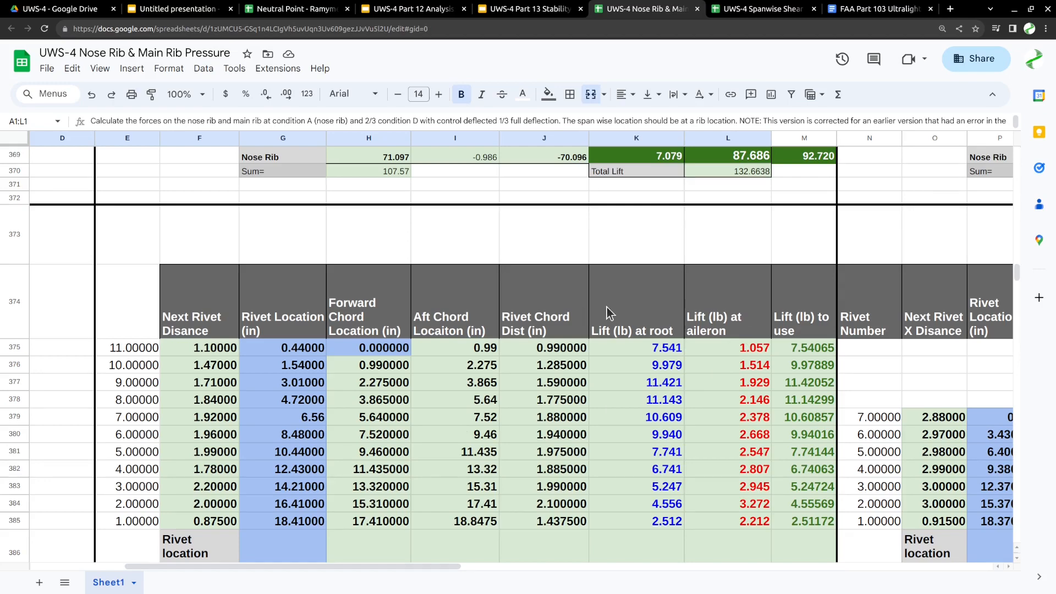
{"action": "scroll", "scroll_direction": "down", "scroll_amount": 3}
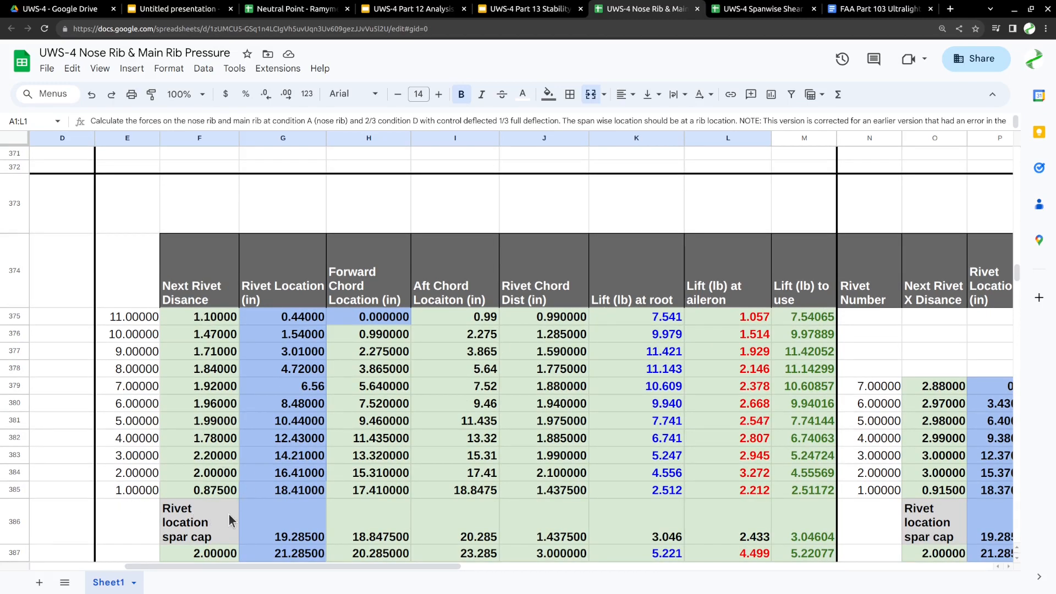
{"action": "mouse_move", "coordinate": [222, 337]}
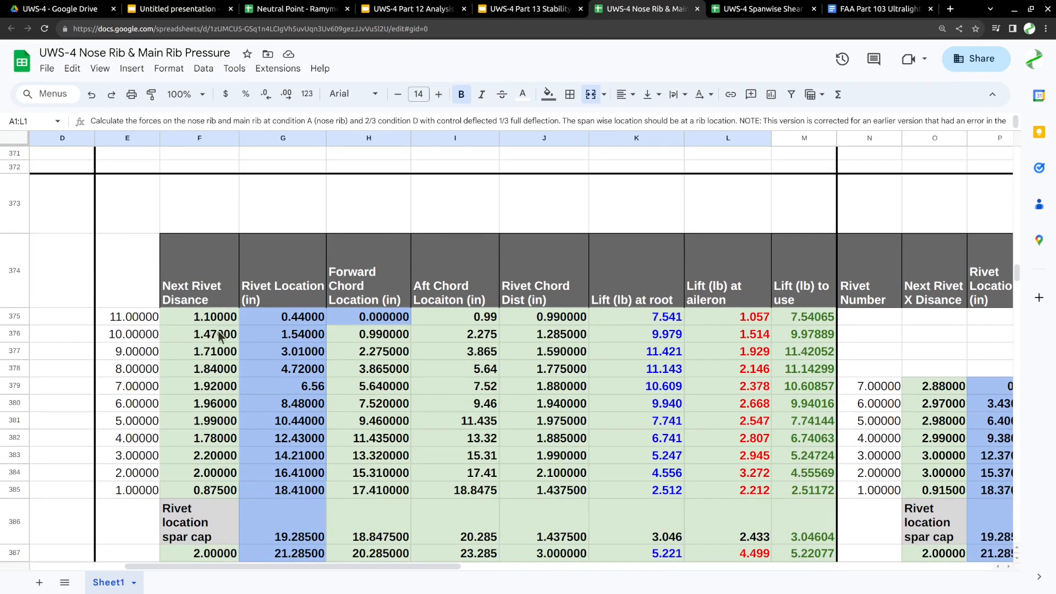
{"action": "scroll", "scroll_direction": "down", "scroll_amount": 3}
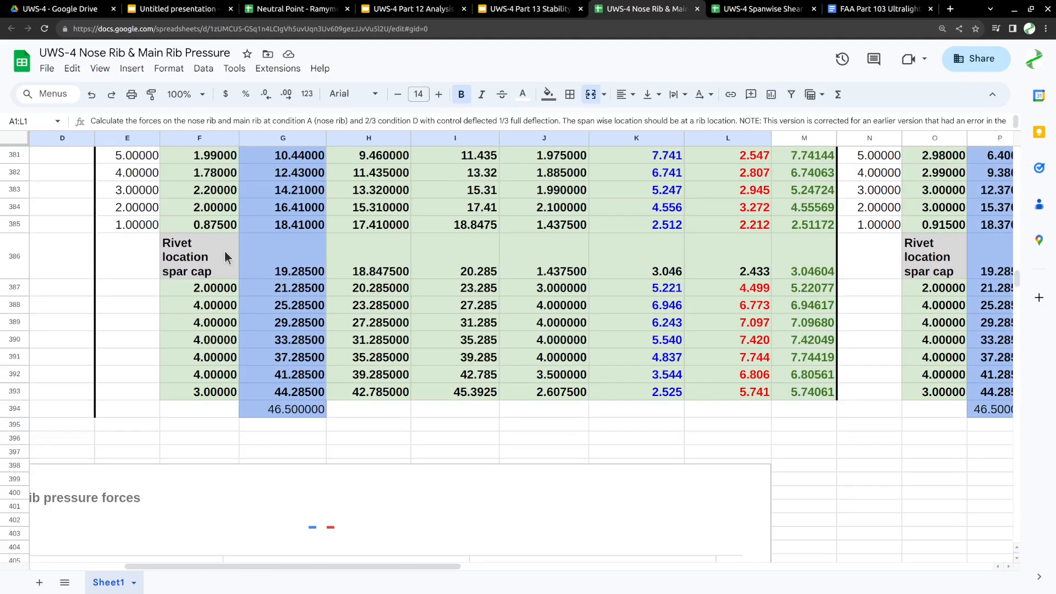
{"action": "scroll", "scroll_direction": "up", "scroll_amount": 3}
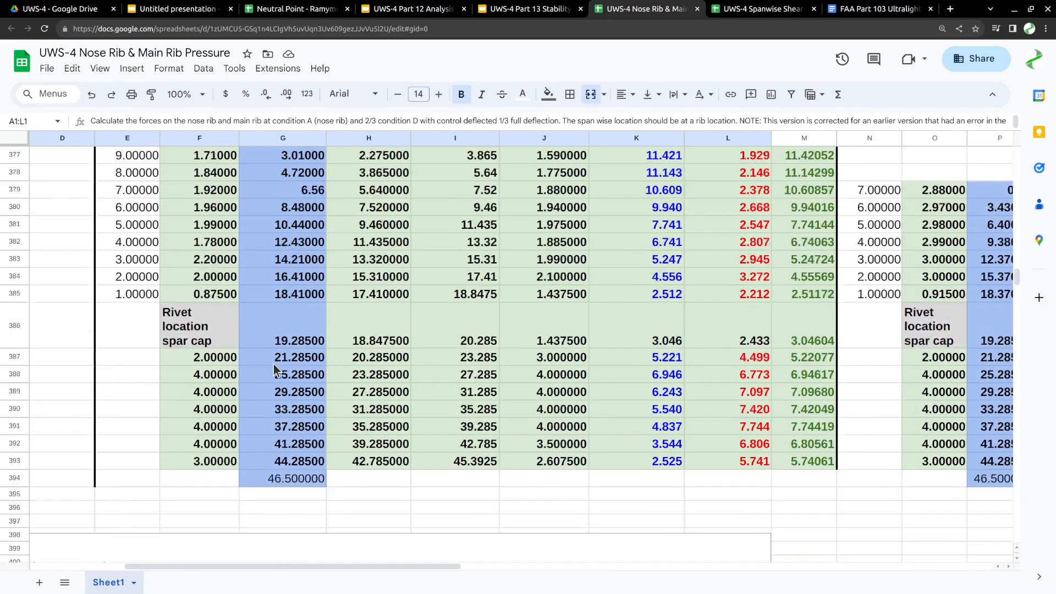
{"action": "scroll", "scroll_direction": "up", "scroll_amount": 3}
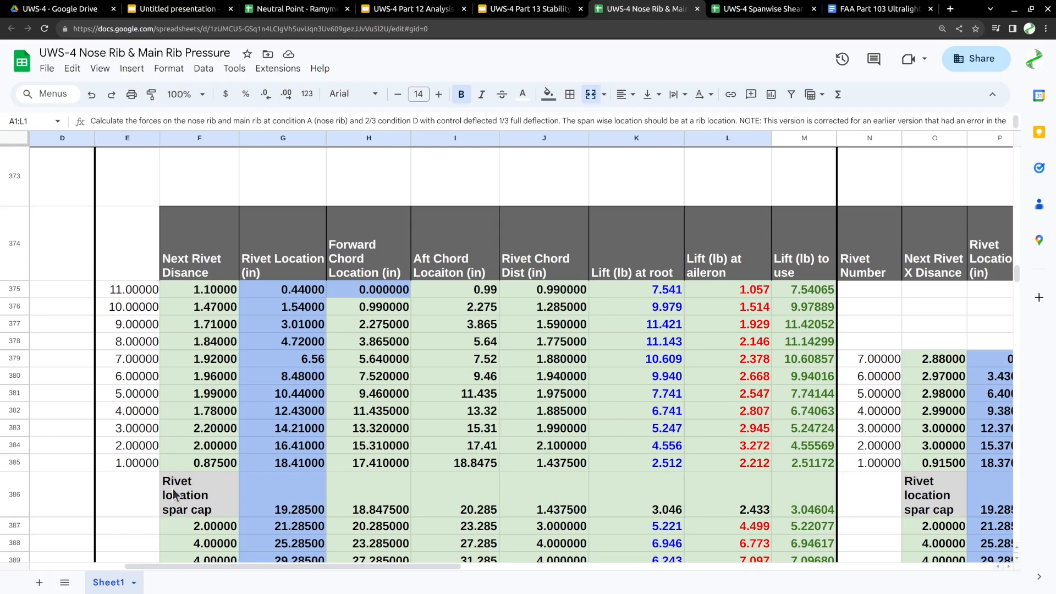
{"action": "mouse_move", "coordinate": [470, 489]}
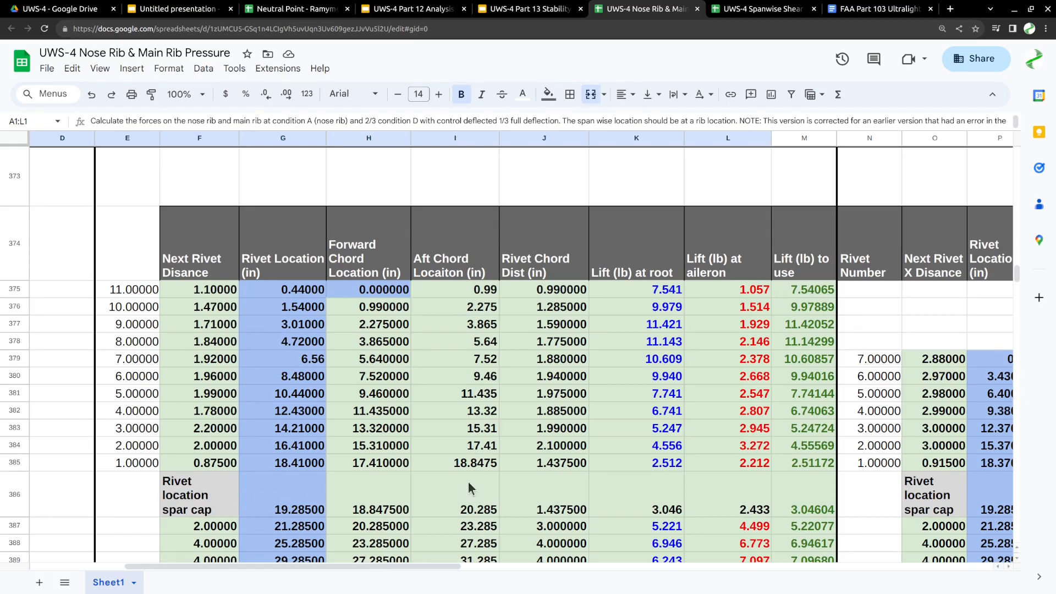
{"action": "mouse_move", "coordinate": [508, 495]}
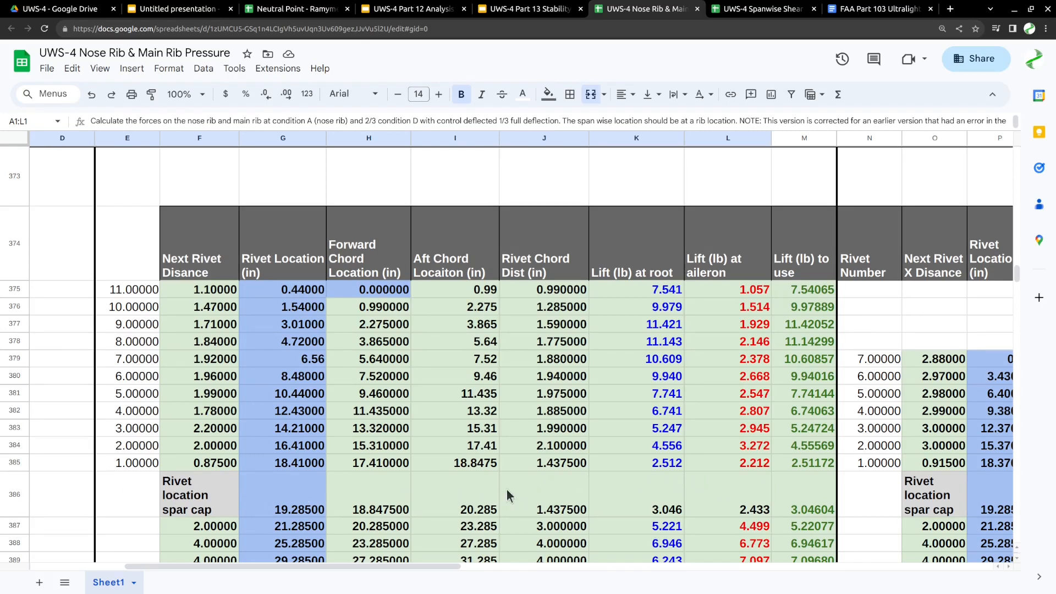
{"action": "mouse_move", "coordinate": [129, 384]}
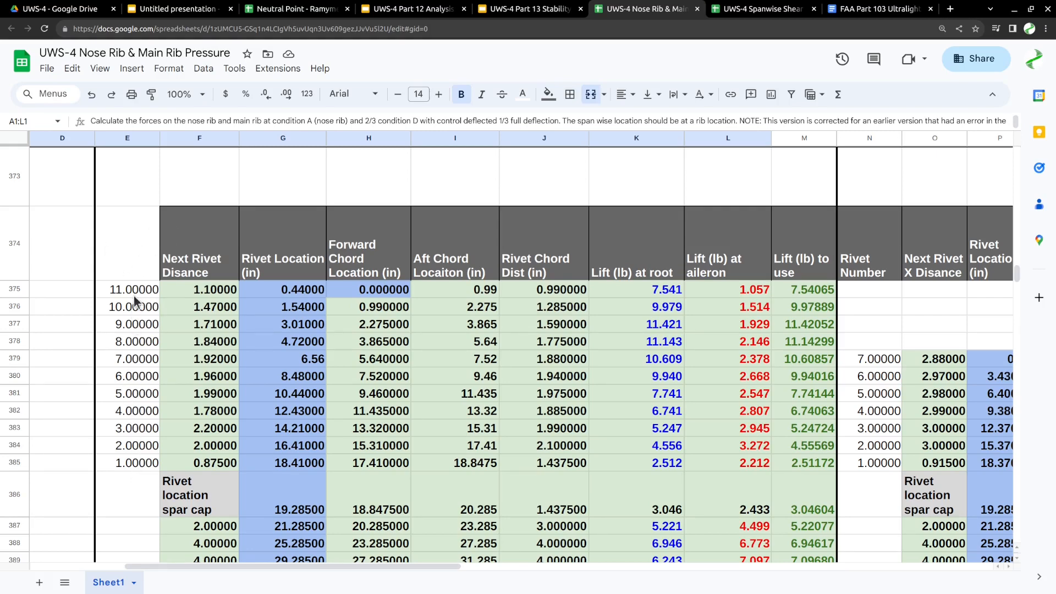
{"action": "mouse_move", "coordinate": [133, 483]}
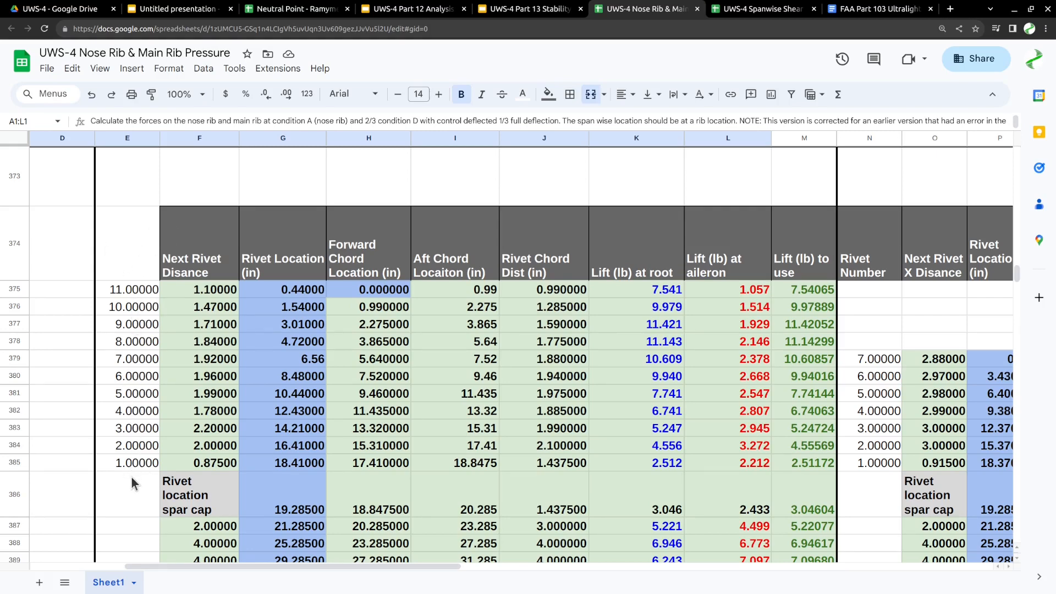
{"action": "mouse_move", "coordinate": [137, 470]}
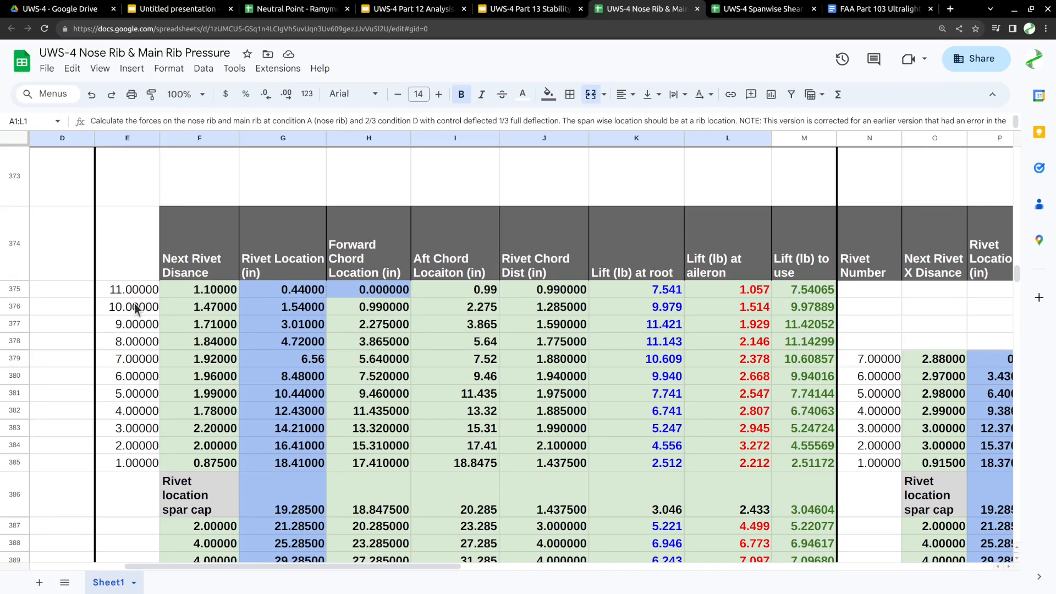
{"action": "mouse_move", "coordinate": [149, 391]}
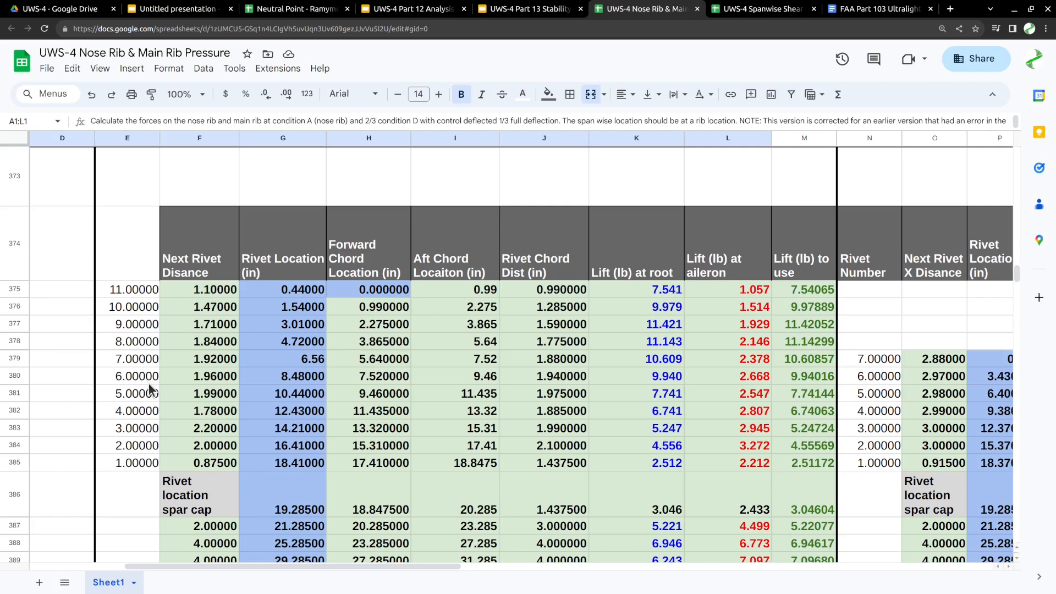
{"action": "mouse_move", "coordinate": [432, 195]}
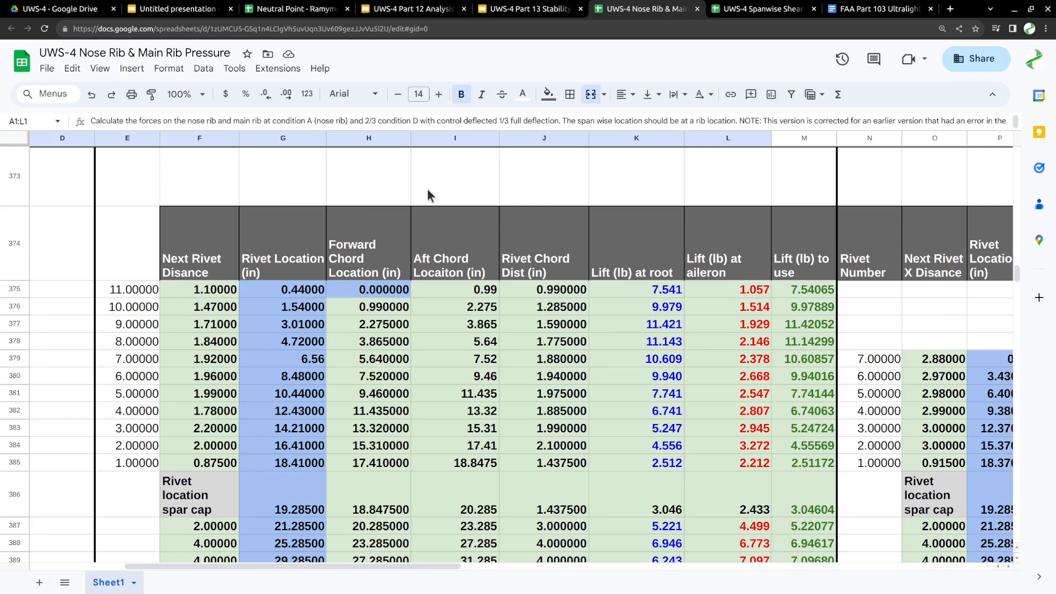
{"action": "mouse_move", "coordinate": [633, 266]}
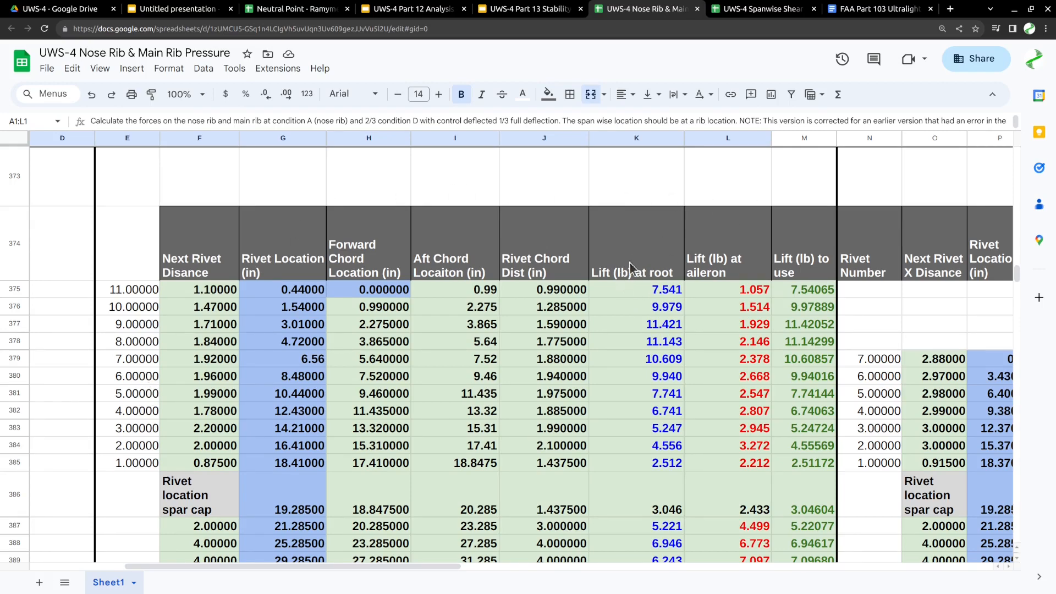
{"action": "mouse_move", "coordinate": [650, 294]}
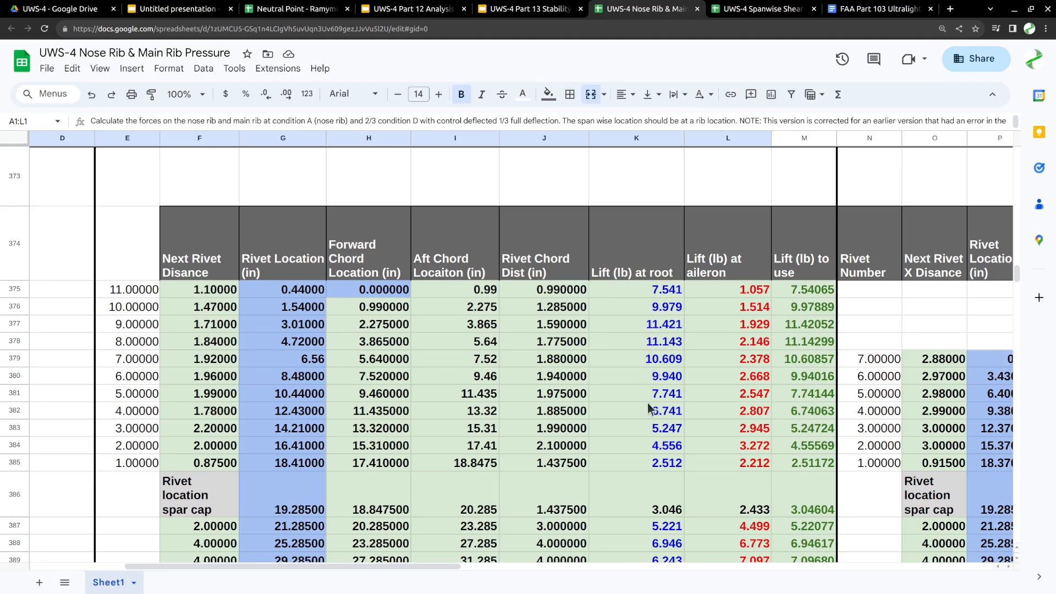
{"action": "mouse_move", "coordinate": [633, 329]}
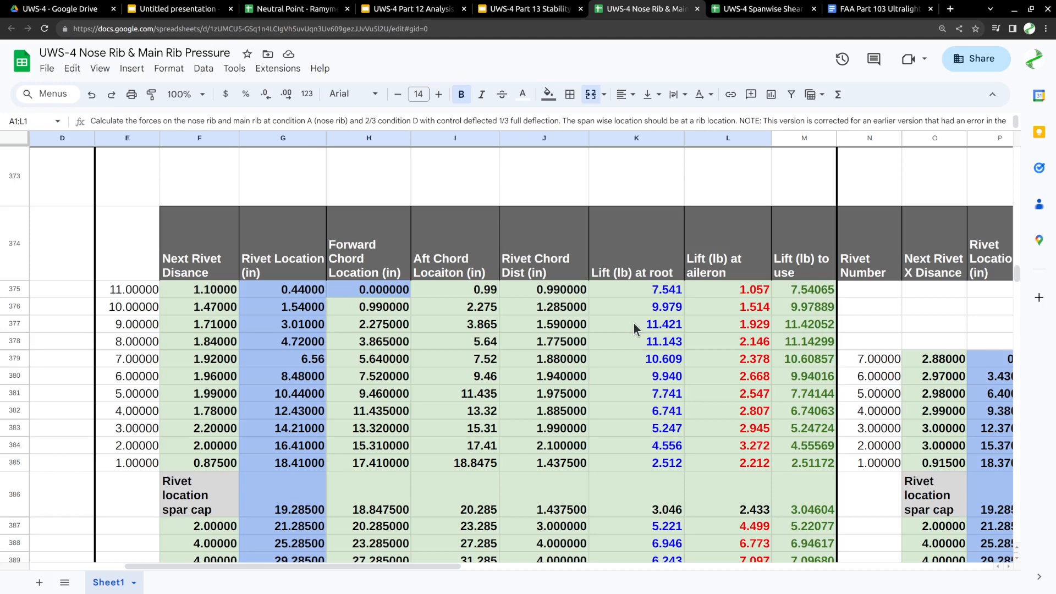
{"action": "mouse_move", "coordinate": [627, 328]}
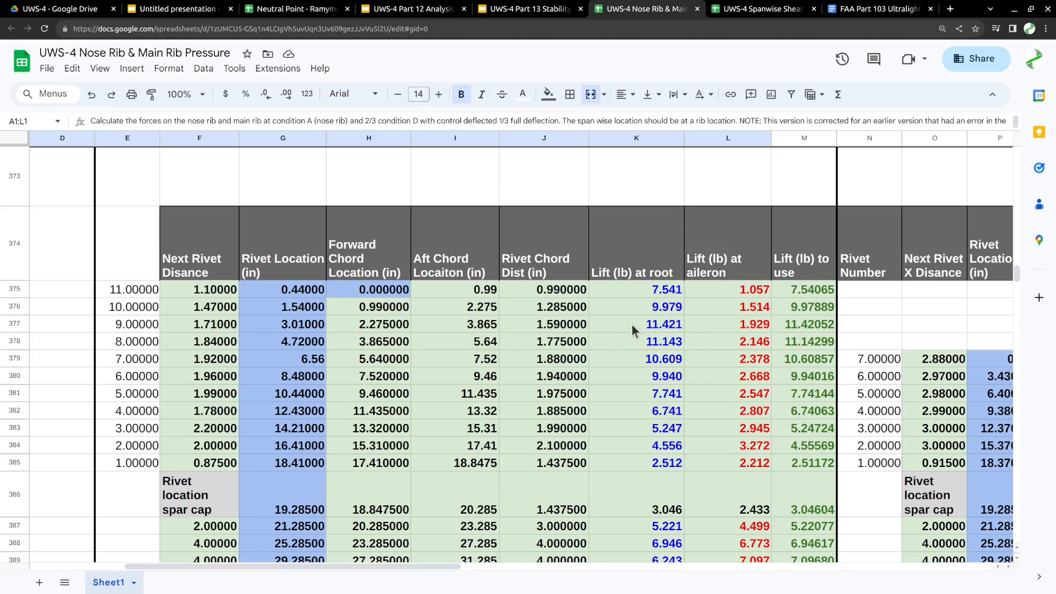
{"action": "mouse_move", "coordinate": [627, 364]}
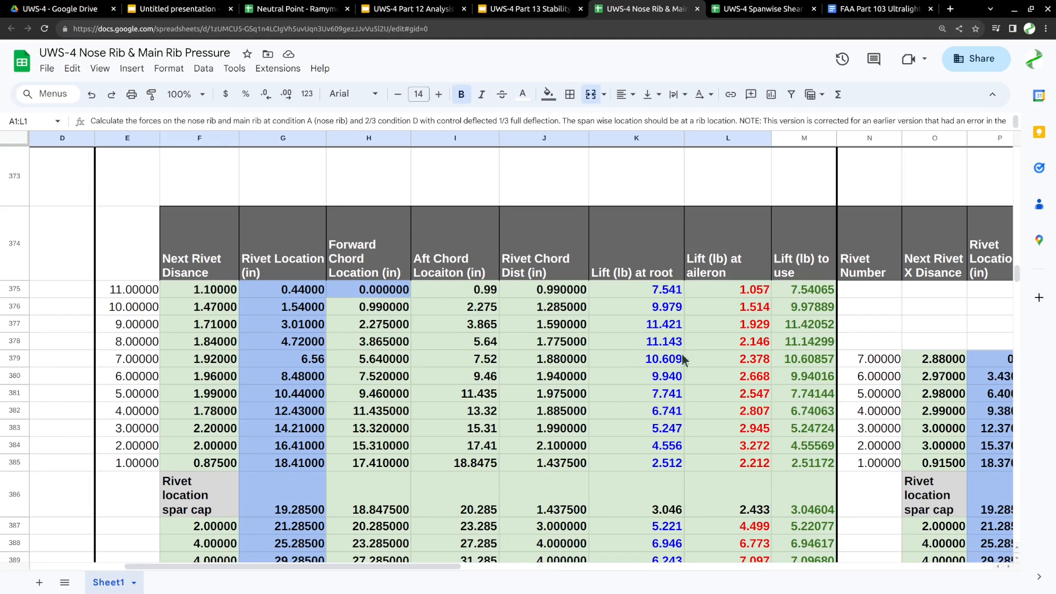
{"action": "mouse_move", "coordinate": [618, 360]}
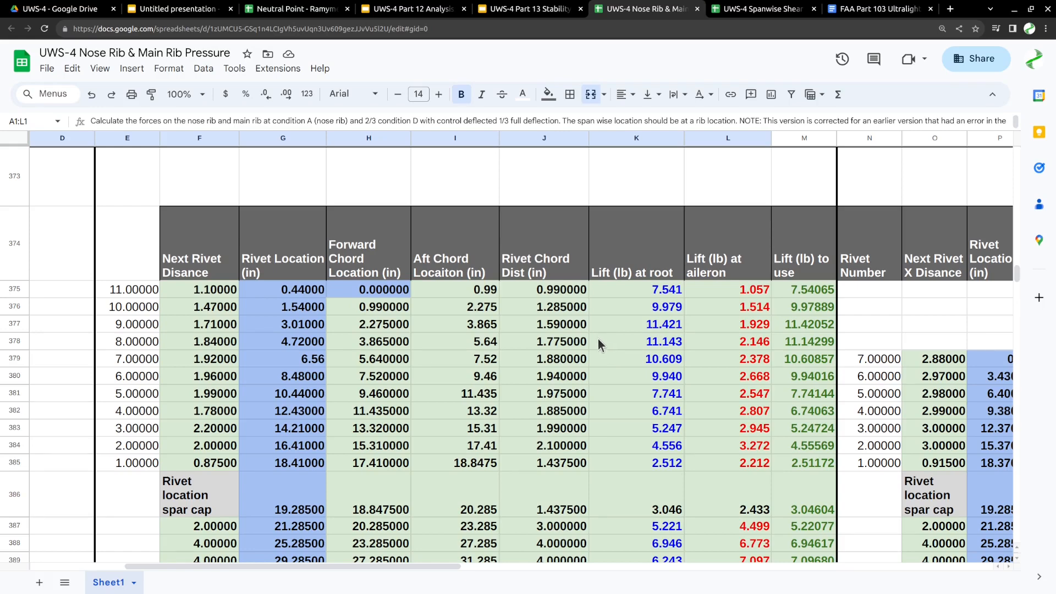
{"action": "mouse_move", "coordinate": [731, 286]}
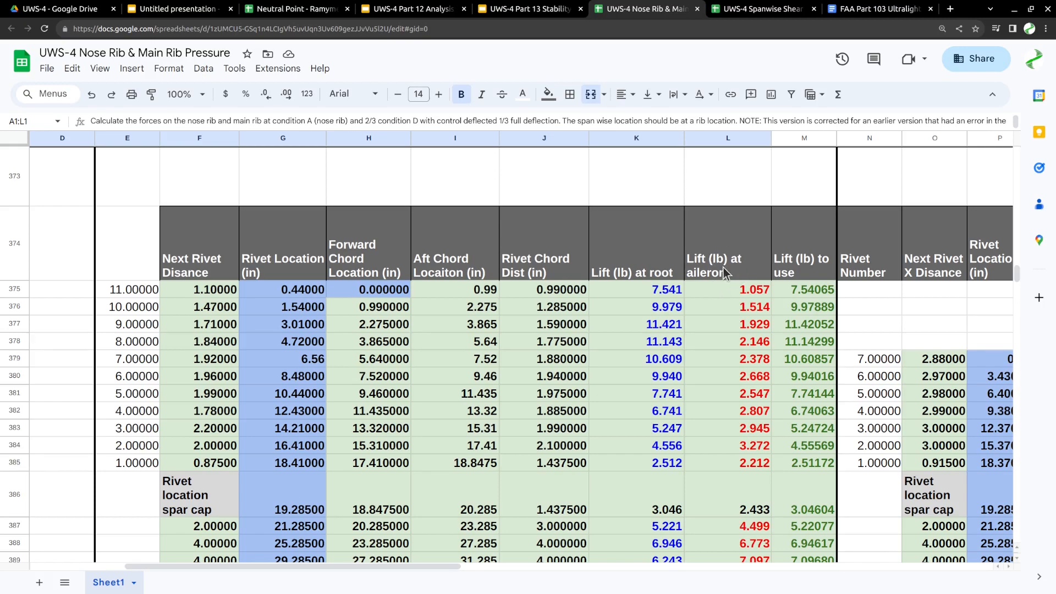
{"action": "mouse_move", "coordinate": [335, 376]}
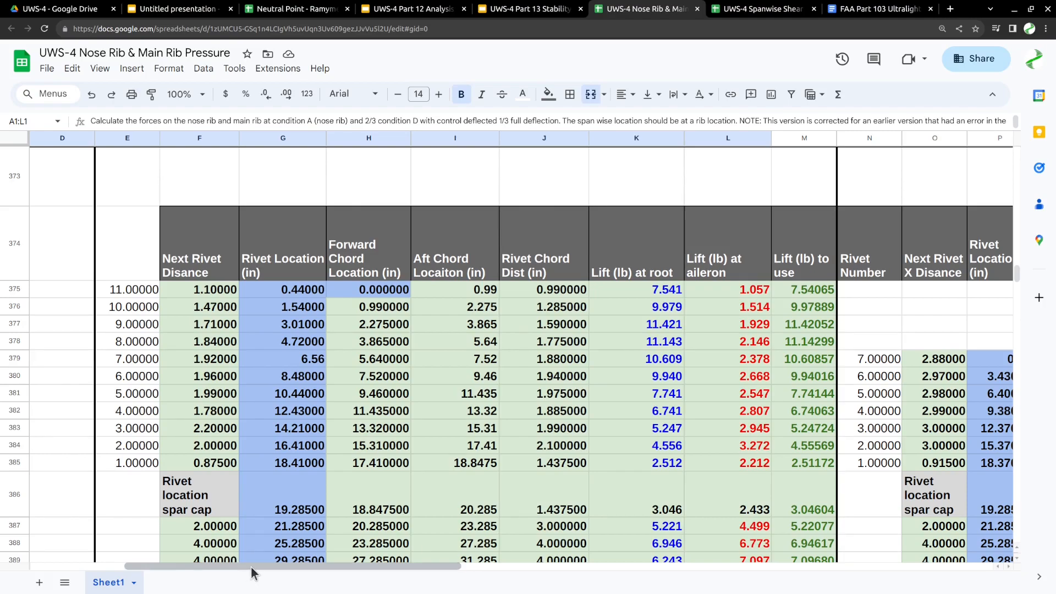
{"action": "scroll", "scroll_direction": "right", "scroll_amount": 3}
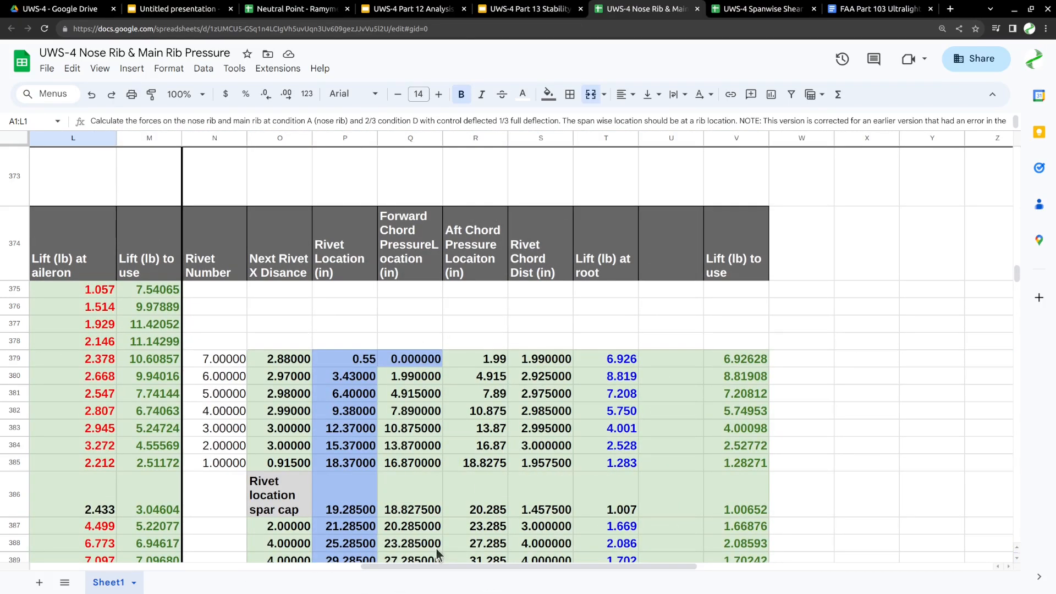
{"action": "scroll", "scroll_direction": "left", "scroll_amount": 3}
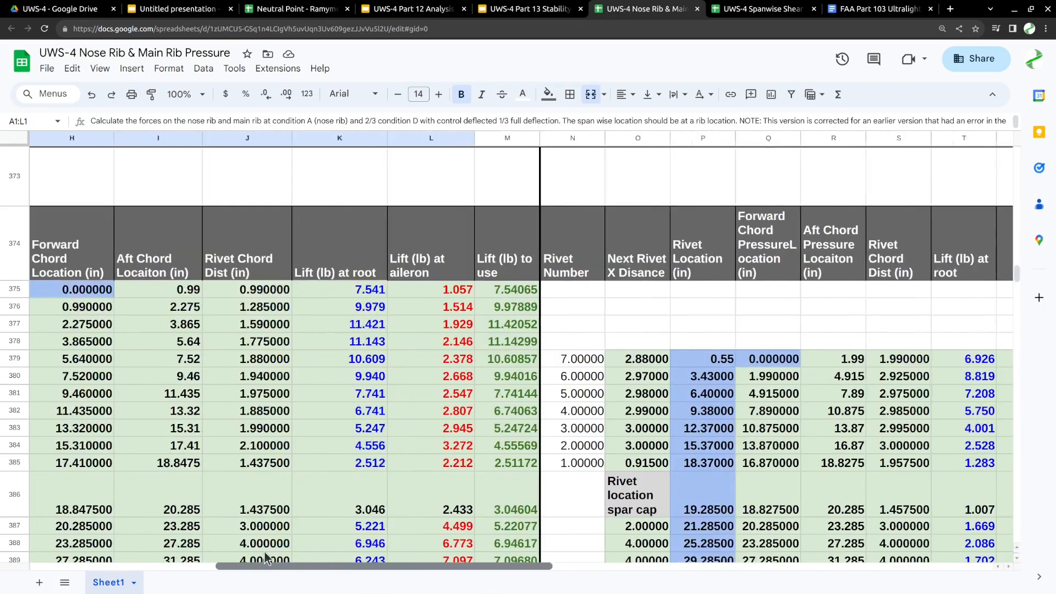
{"action": "scroll", "scroll_direction": "left", "scroll_amount": 3}
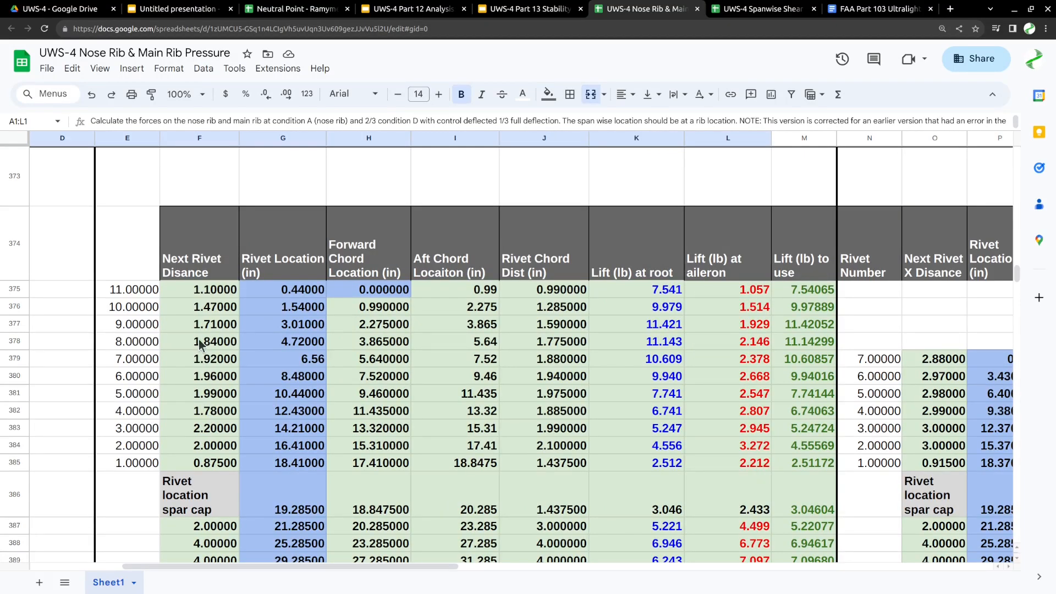
{"action": "mouse_move", "coordinate": [172, 363]}
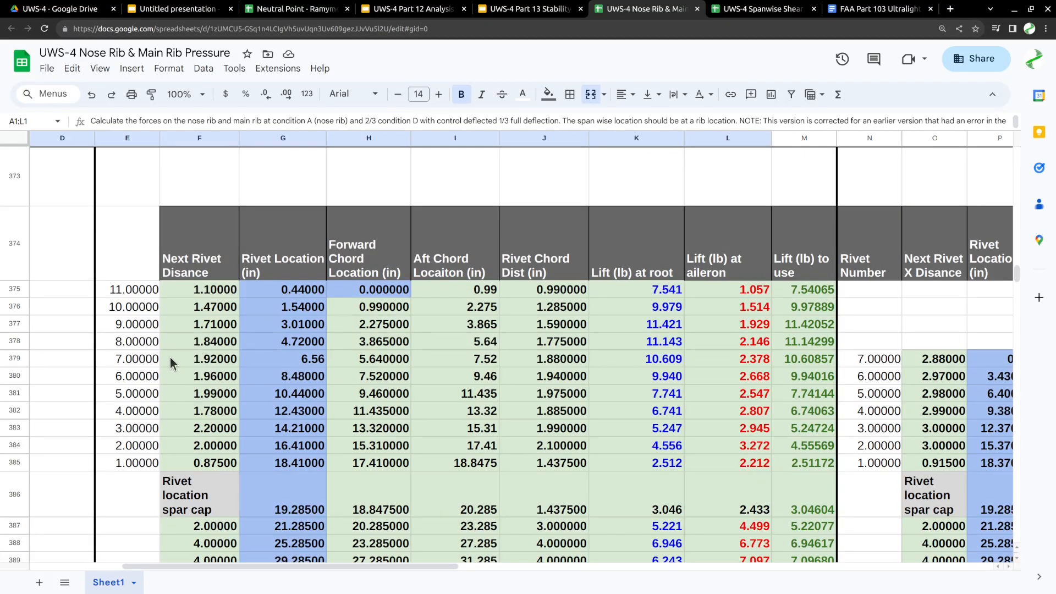
{"action": "mouse_move", "coordinate": [301, 317]}
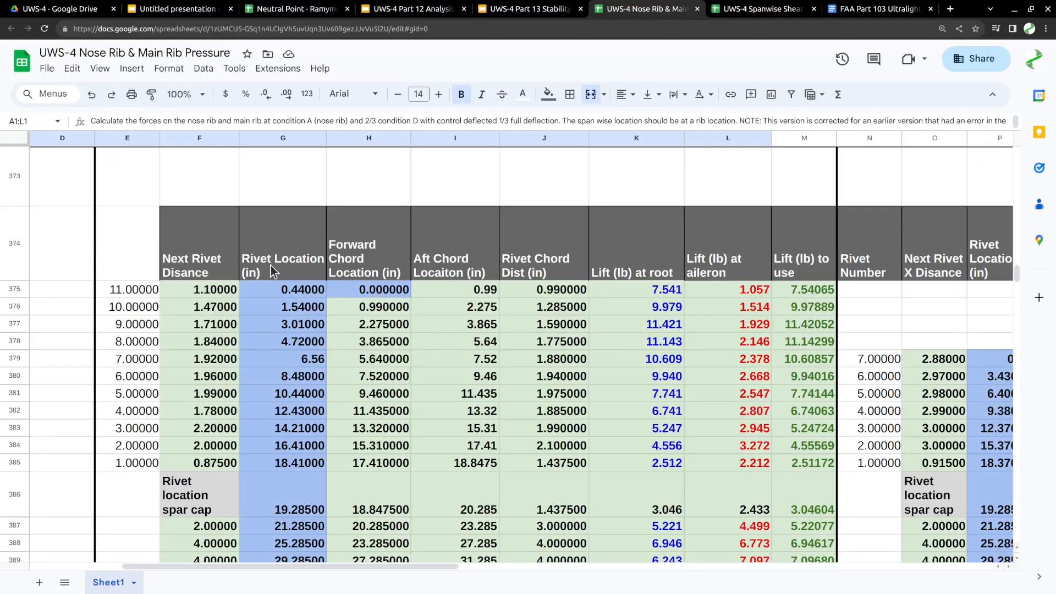
{"action": "mouse_move", "coordinate": [278, 424]}
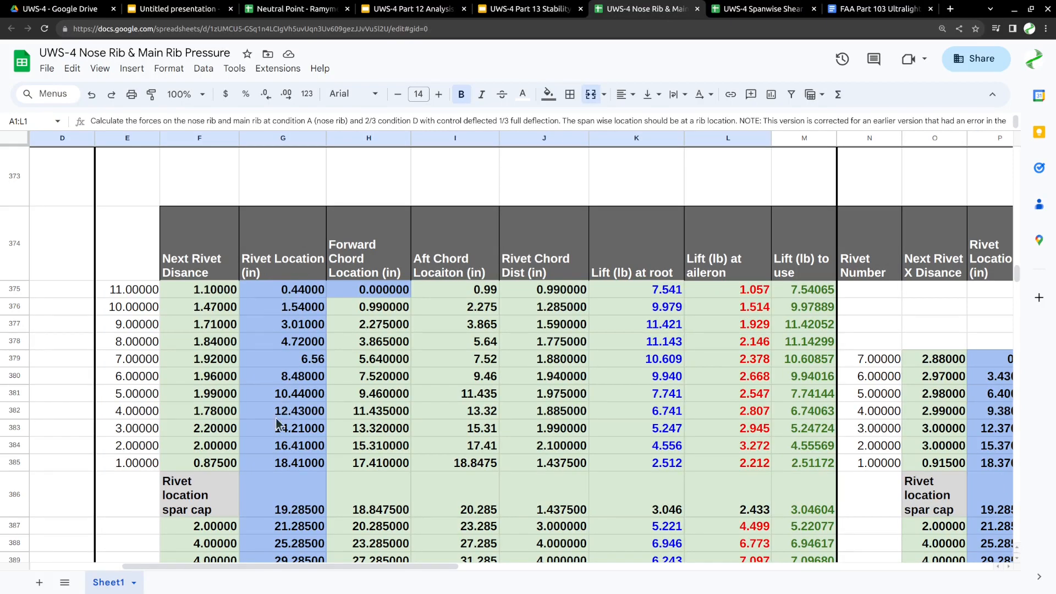
{"action": "mouse_move", "coordinate": [271, 297]}
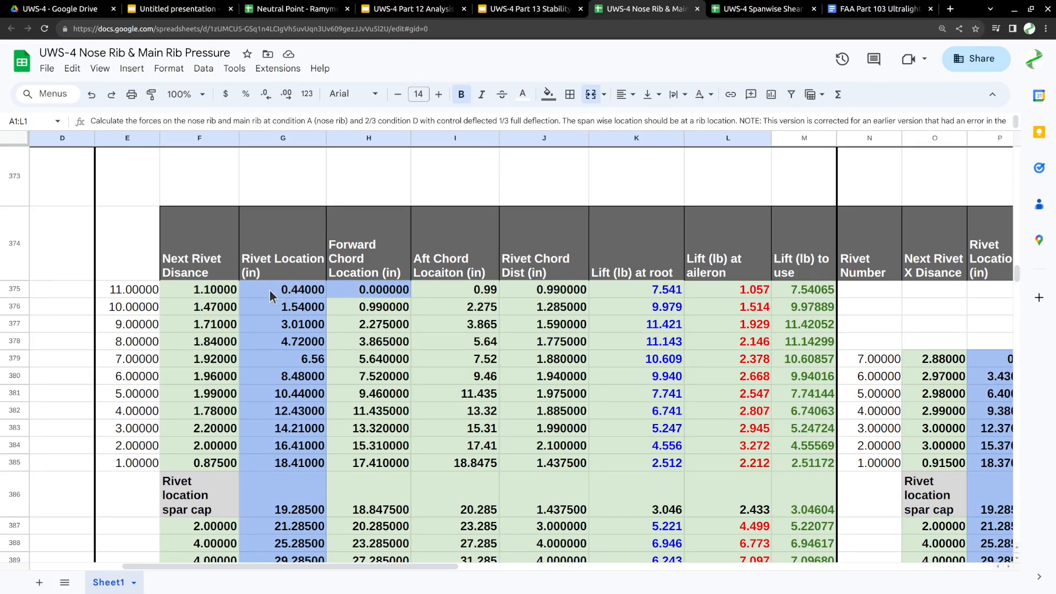
{"action": "mouse_move", "coordinate": [273, 265]}
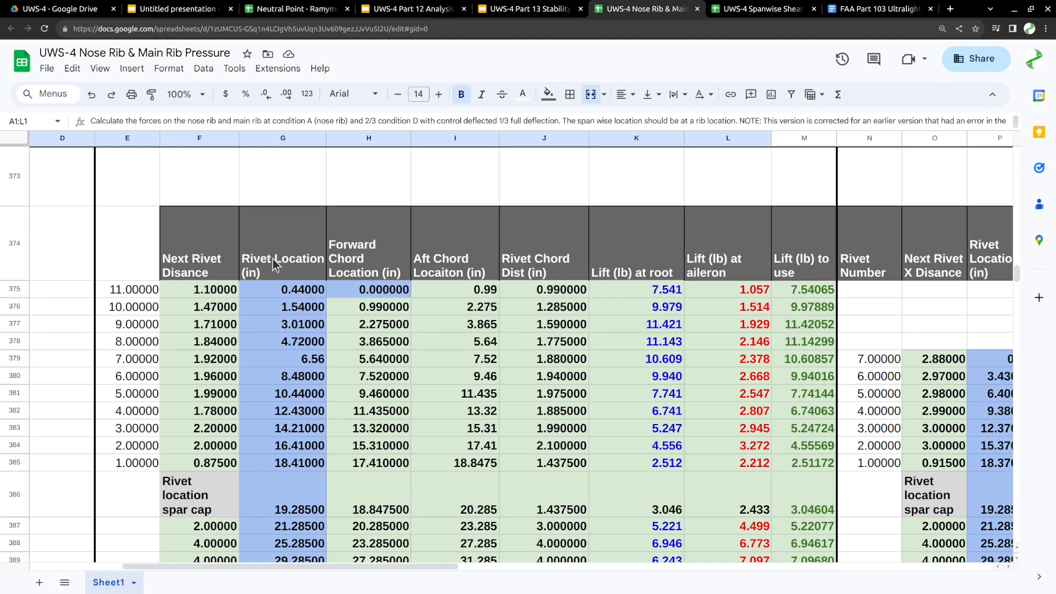
{"action": "mouse_move", "coordinate": [281, 243]}
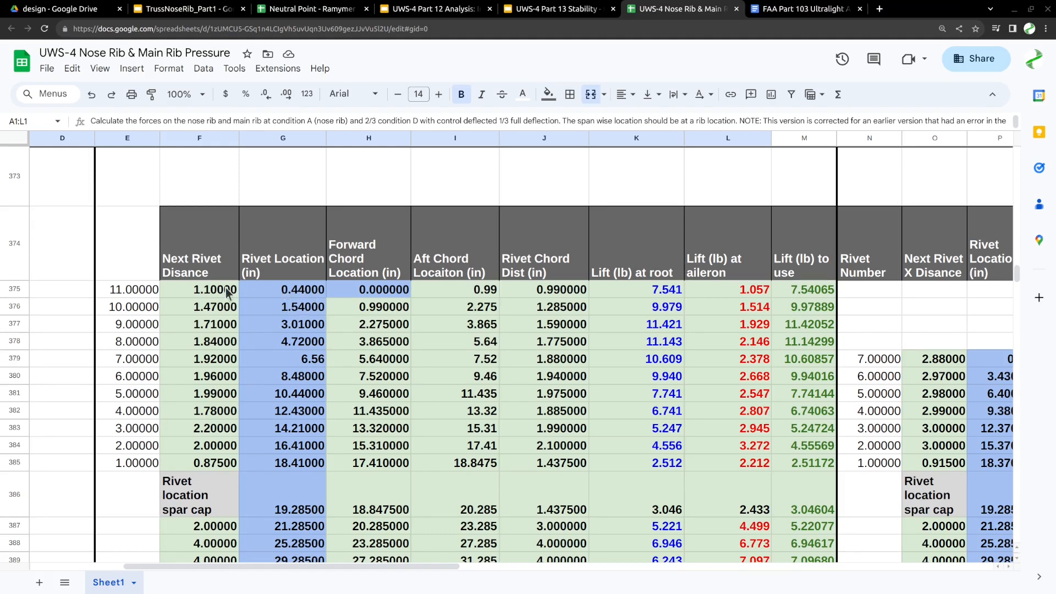
{"action": "mouse_move", "coordinate": [270, 312]}
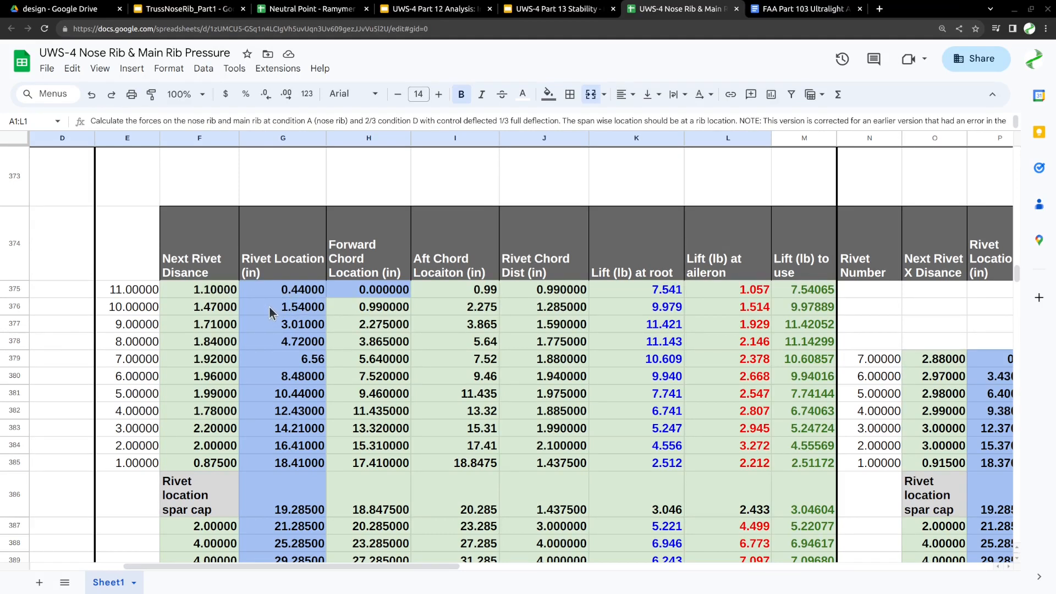
{"action": "mouse_move", "coordinate": [209, 312]}
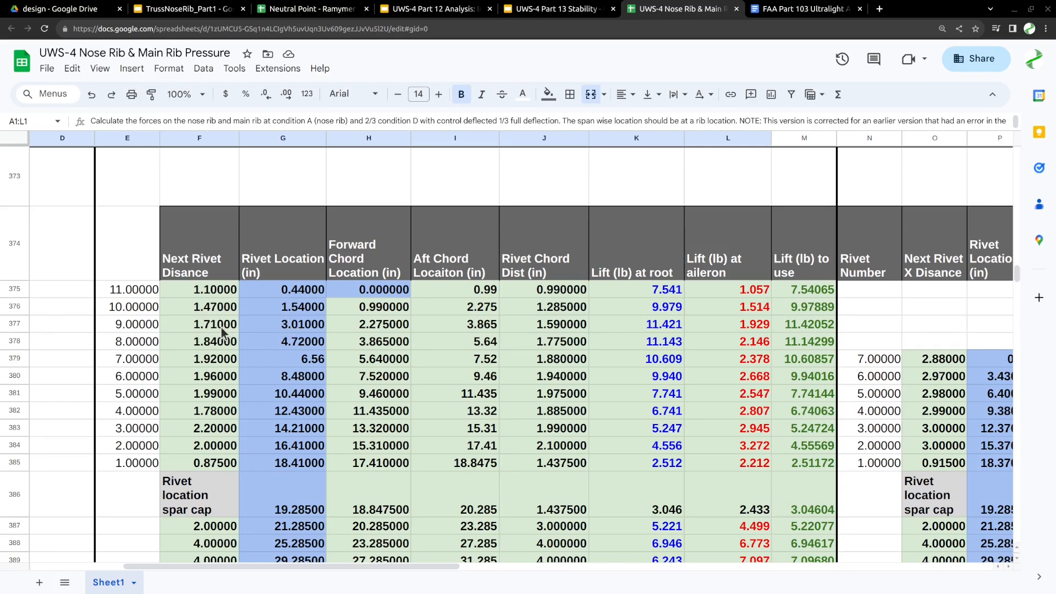
{"action": "mouse_move", "coordinate": [276, 347]}
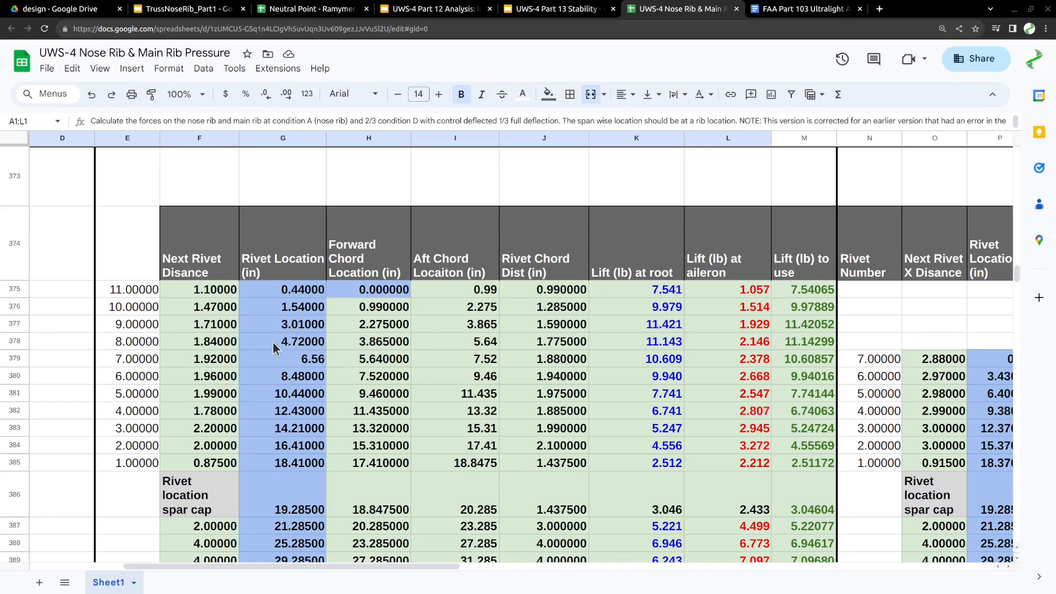
{"action": "mouse_move", "coordinate": [223, 384]}
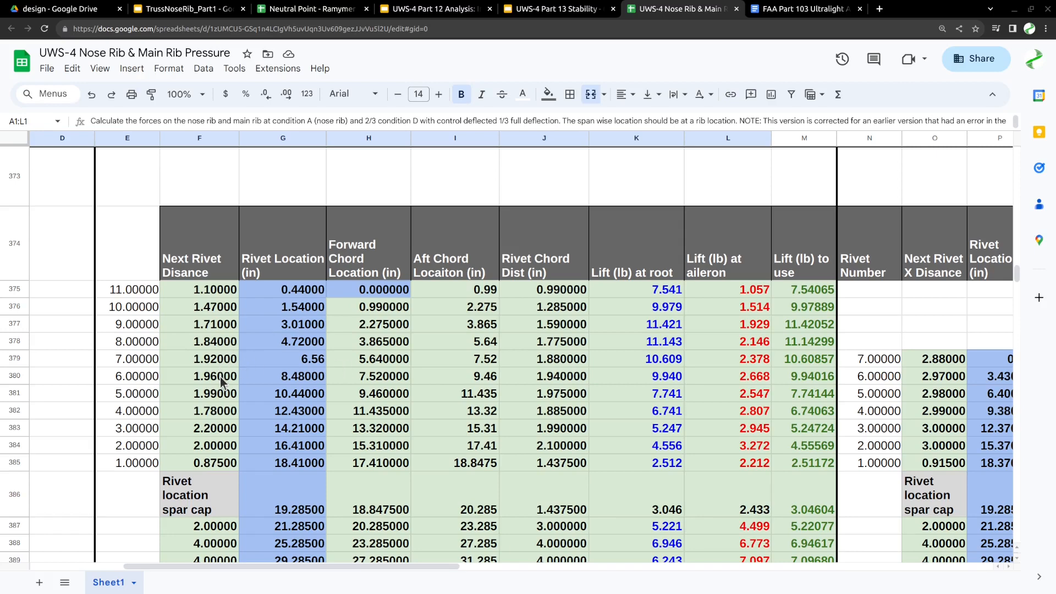
{"action": "mouse_move", "coordinate": [225, 448]}
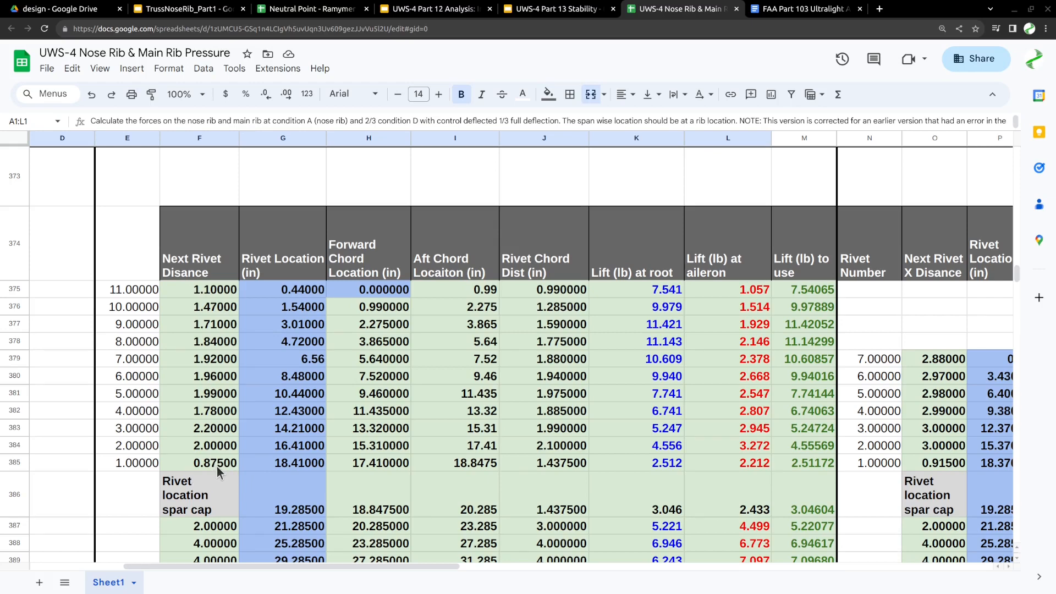
{"action": "mouse_move", "coordinate": [225, 496]}
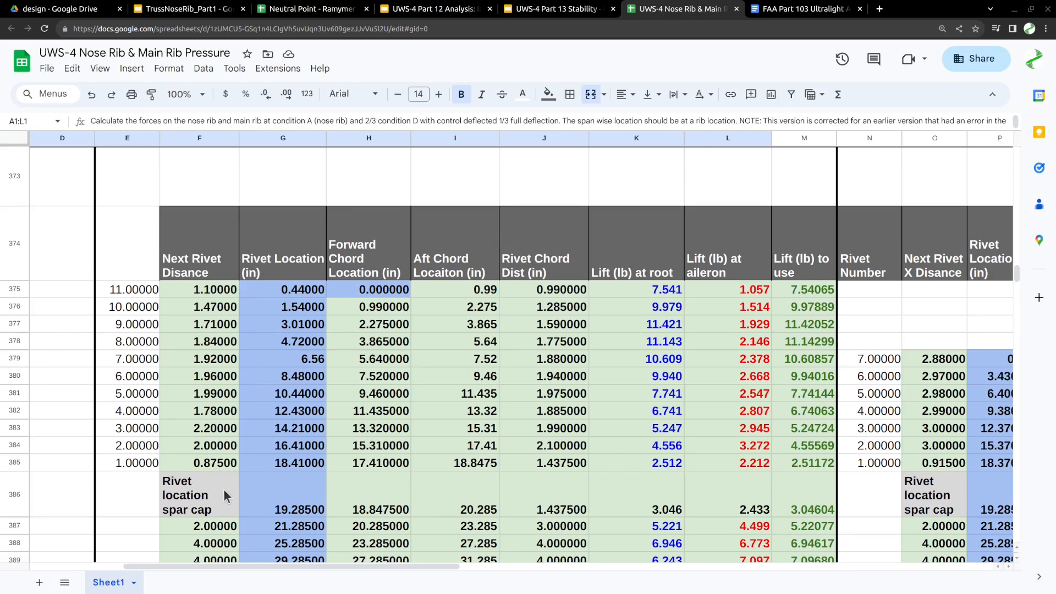
{"action": "scroll", "scroll_direction": "right", "scroll_amount": 3}
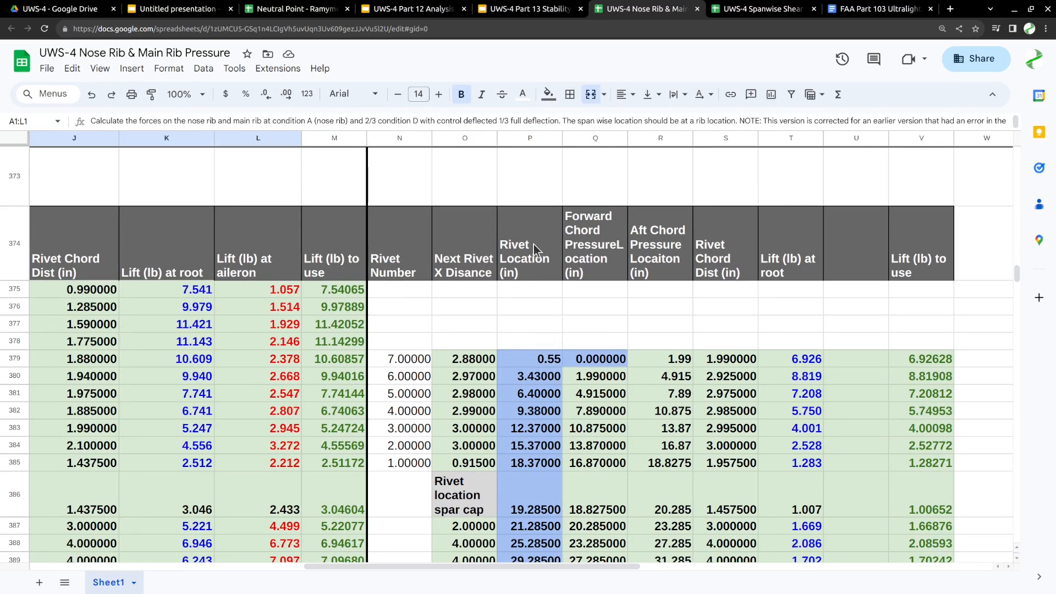
{"action": "mouse_move", "coordinate": [539, 364]}
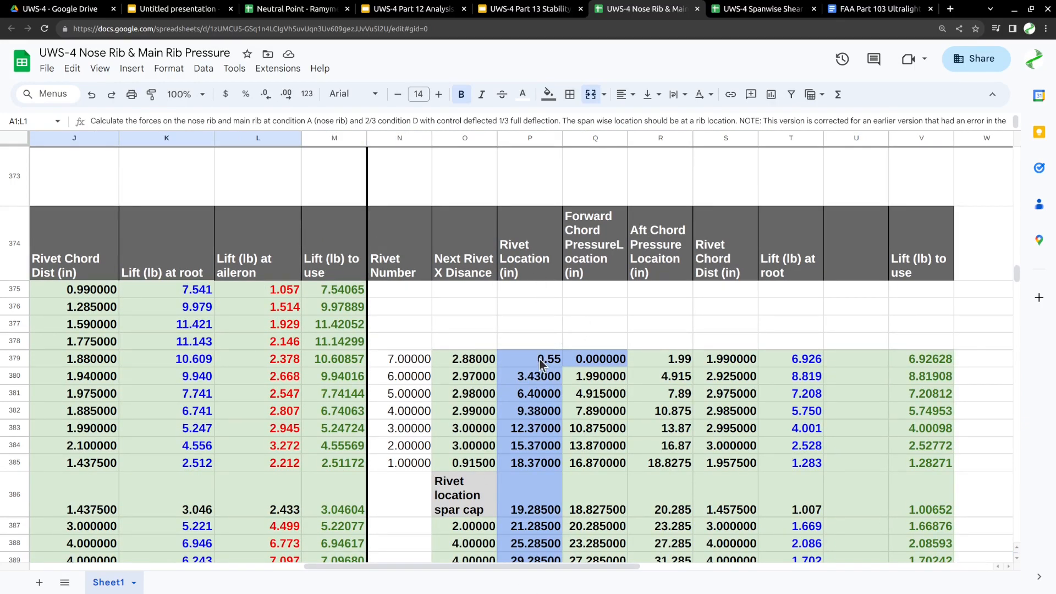
{"action": "mouse_move", "coordinate": [408, 468]}
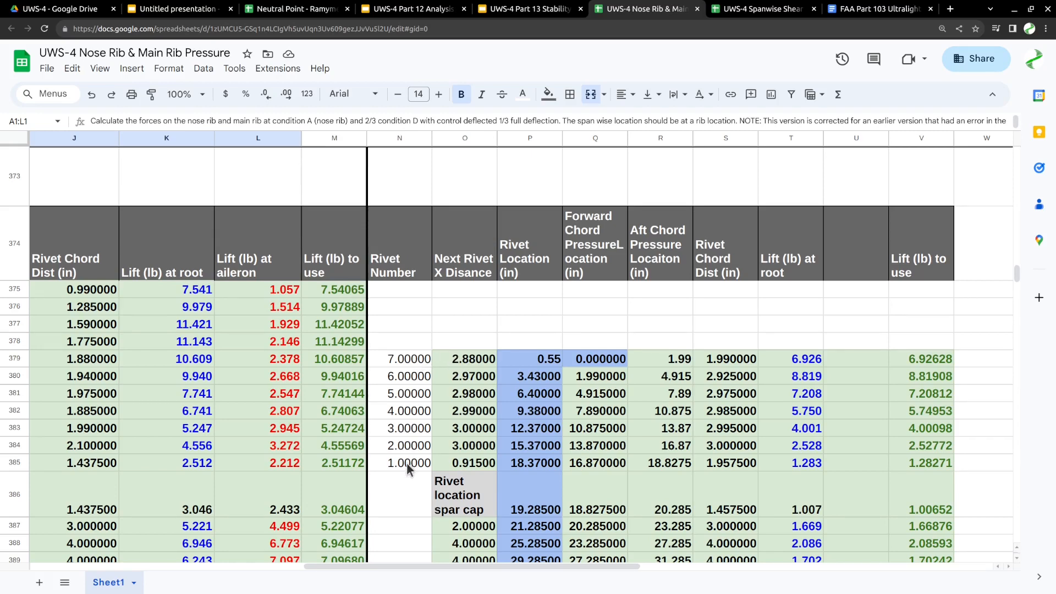
{"action": "mouse_move", "coordinate": [404, 358]}
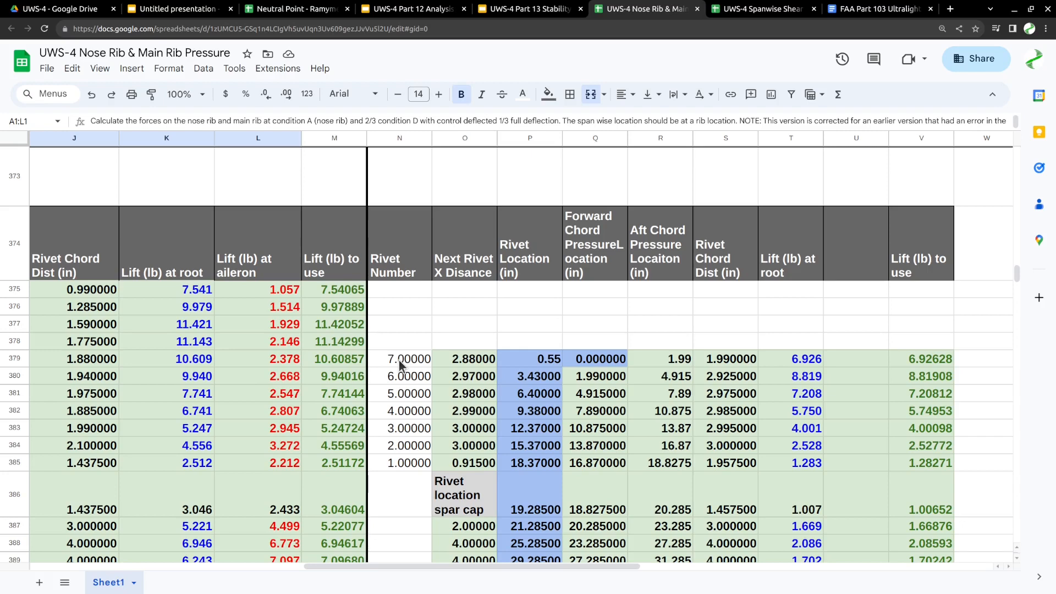
{"action": "mouse_move", "coordinate": [788, 385]}
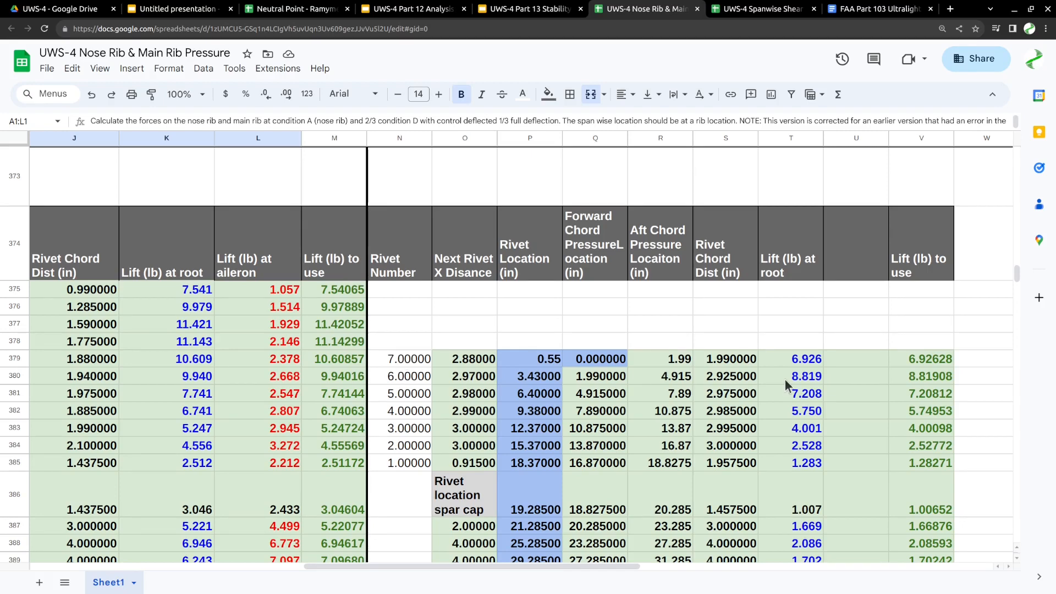
{"action": "mouse_move", "coordinate": [808, 467]}
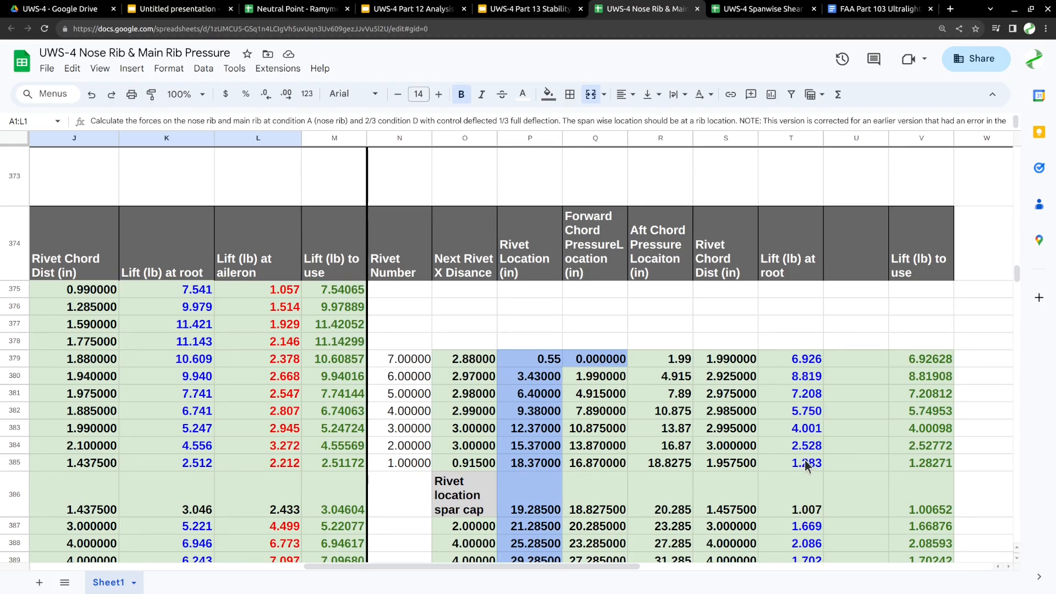
{"action": "mouse_move", "coordinate": [582, 327]}
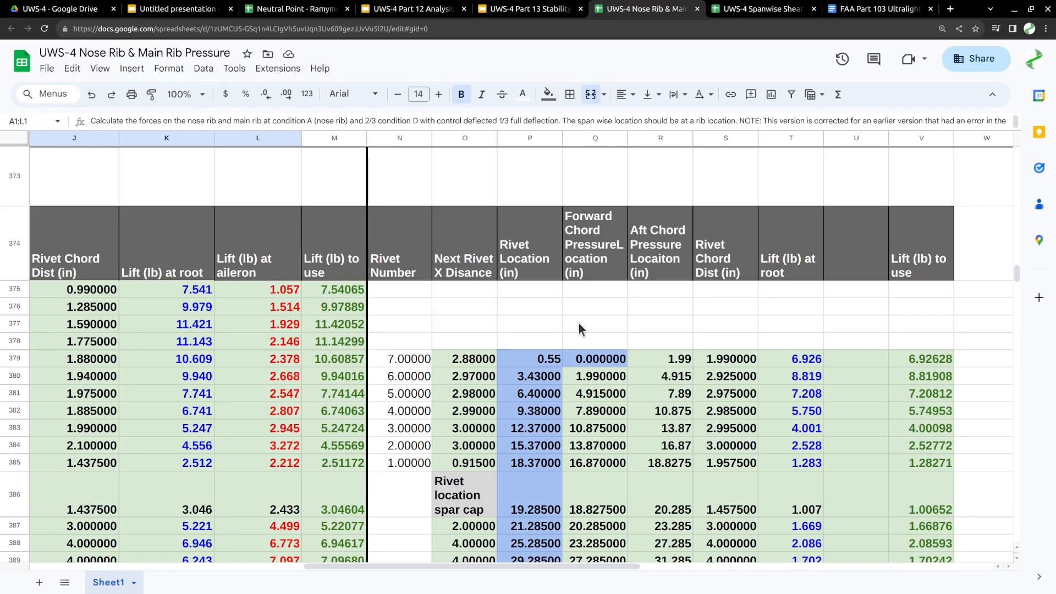
{"action": "mouse_move", "coordinate": [623, 325]}
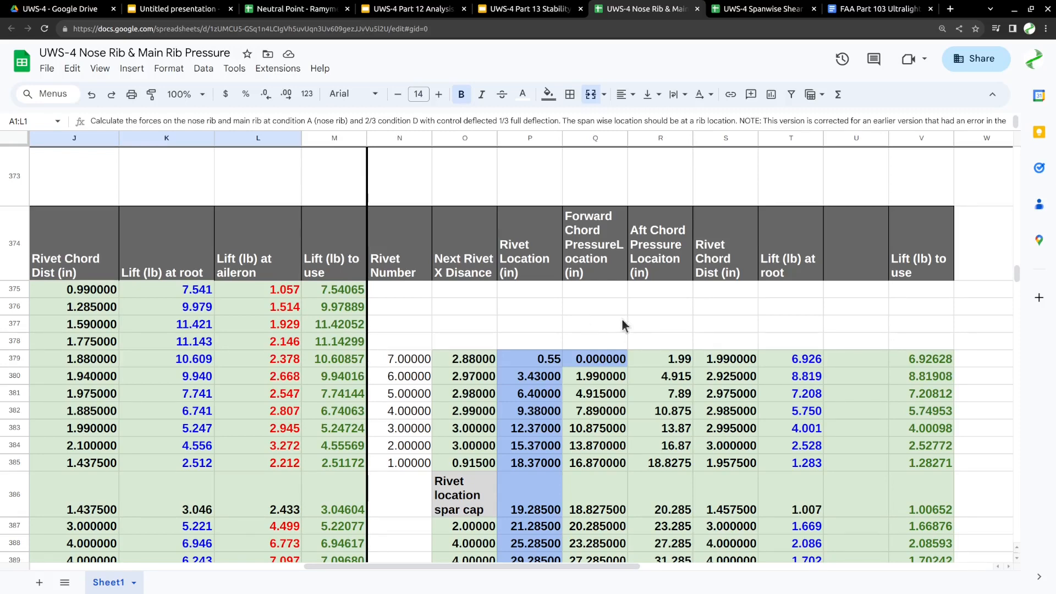
{"action": "mouse_move", "coordinate": [610, 324]}
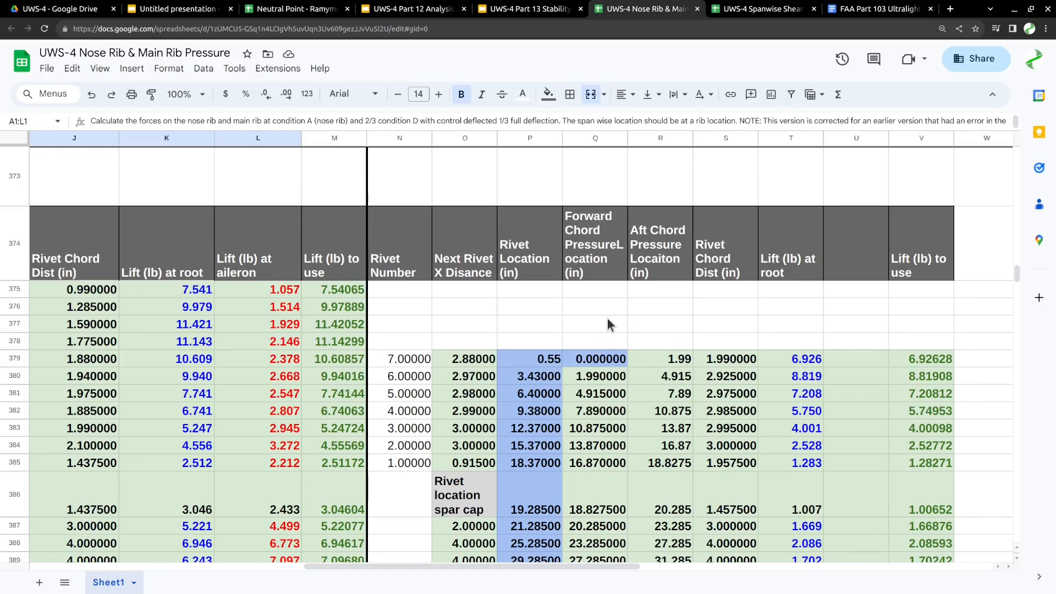
{"action": "mouse_move", "coordinate": [407, 394]}
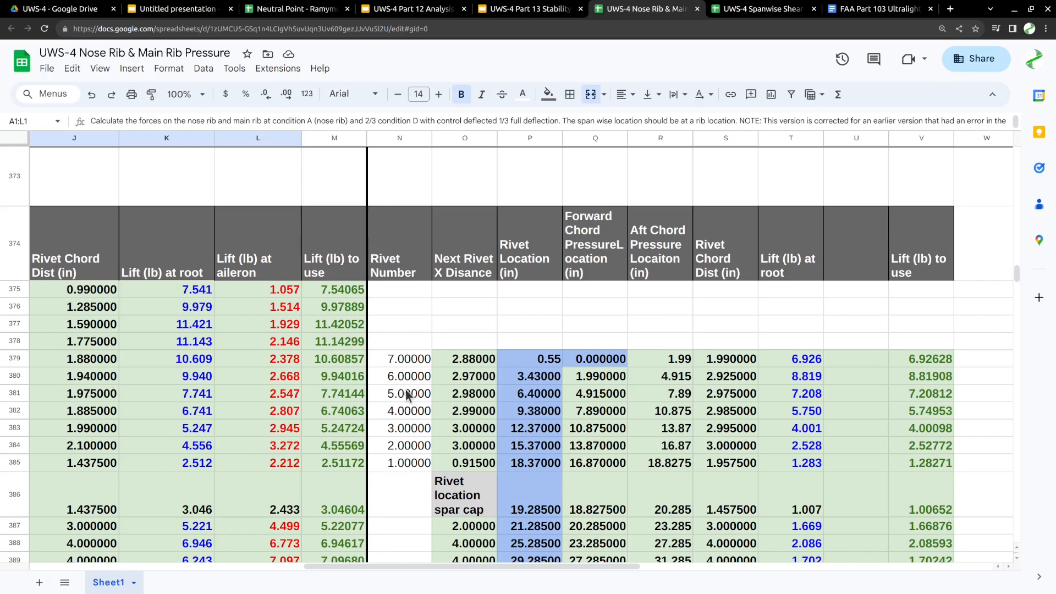
{"action": "mouse_move", "coordinate": [798, 383]}
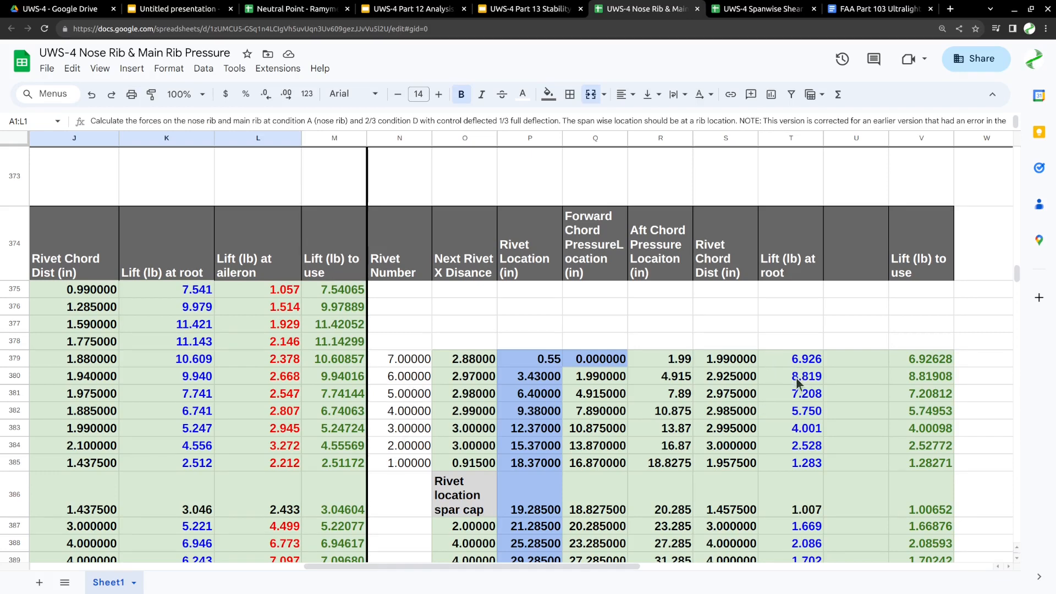
{"action": "mouse_move", "coordinate": [806, 384]}
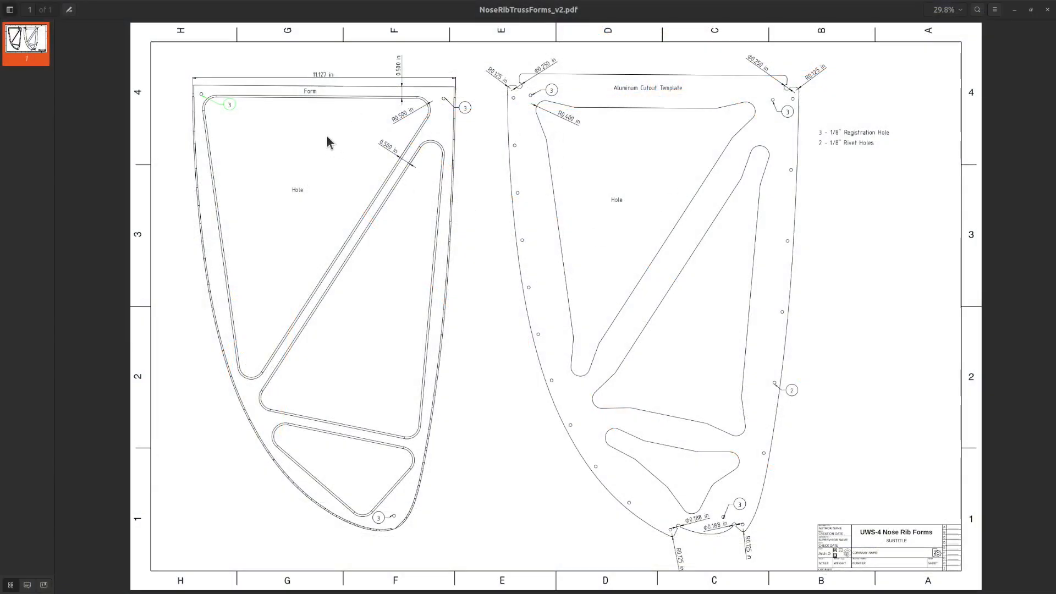
{"action": "mouse_move", "coordinate": [528, 344]}
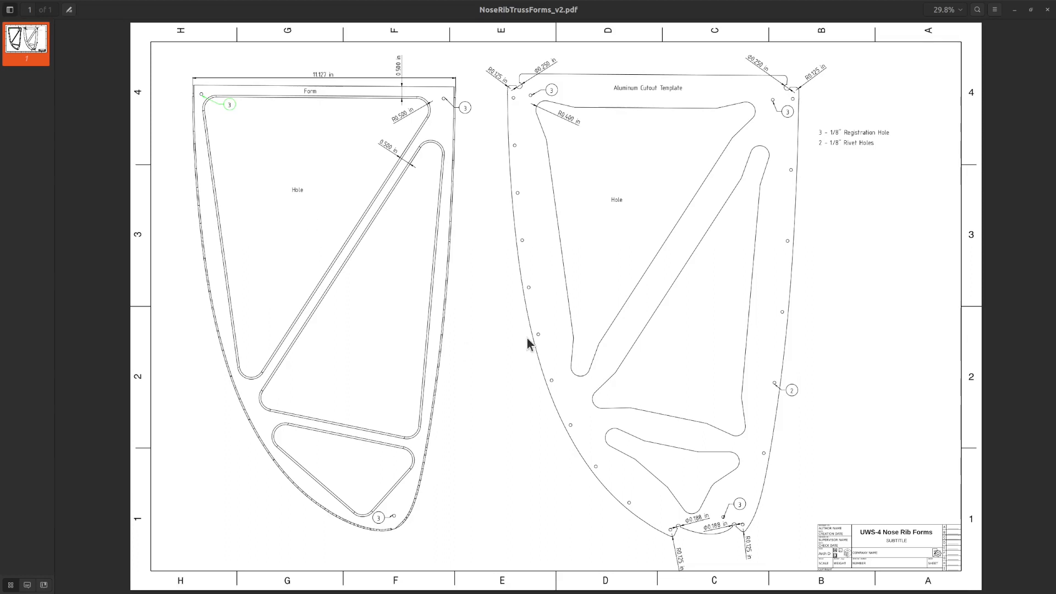
{"action": "mouse_move", "coordinate": [495, 338]}
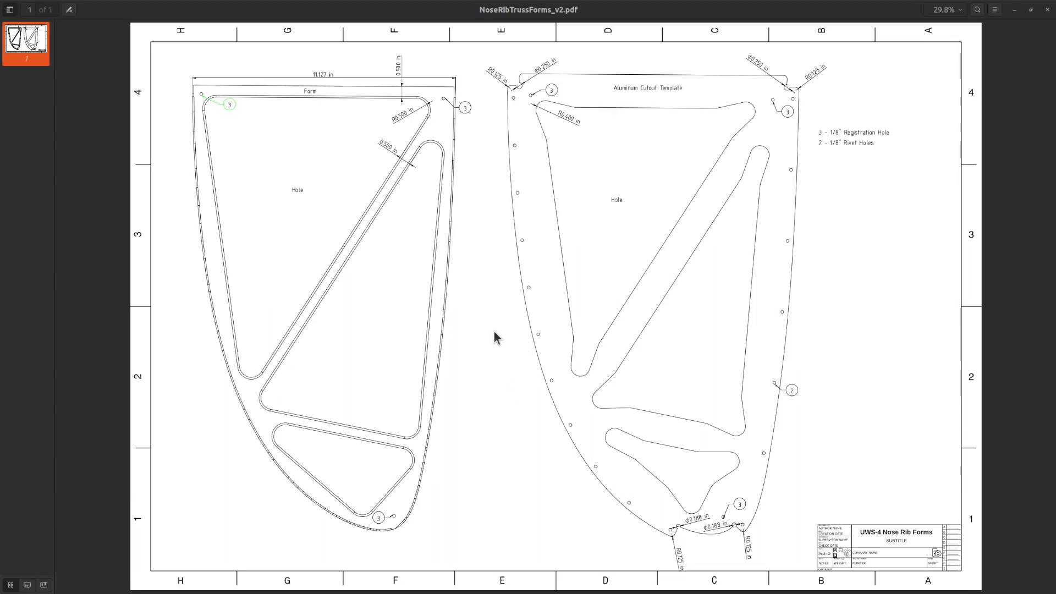
{"action": "mouse_move", "coordinate": [279, 270]}
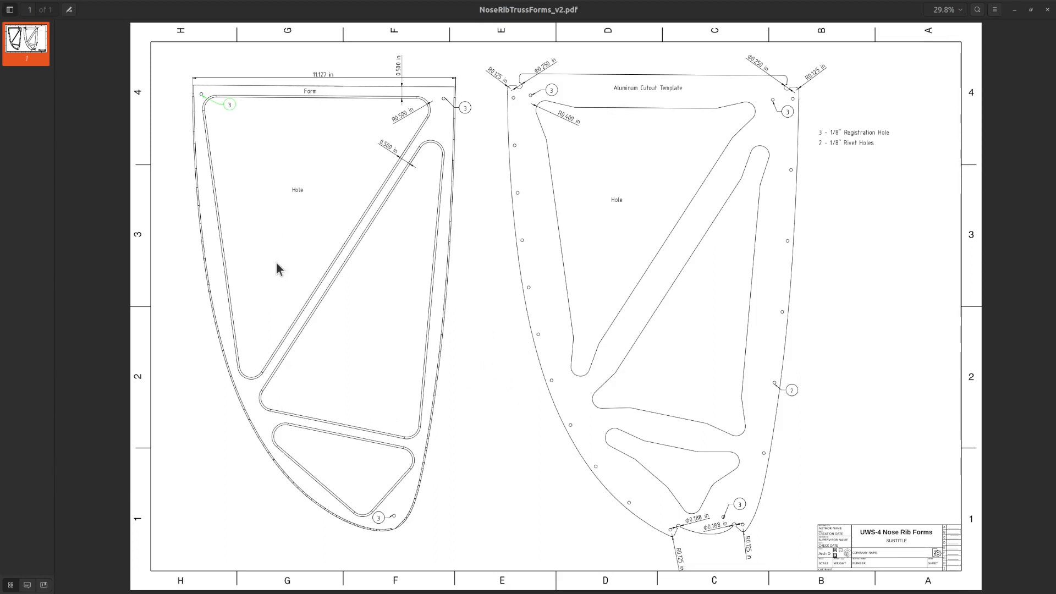
{"action": "mouse_move", "coordinate": [640, 331]}
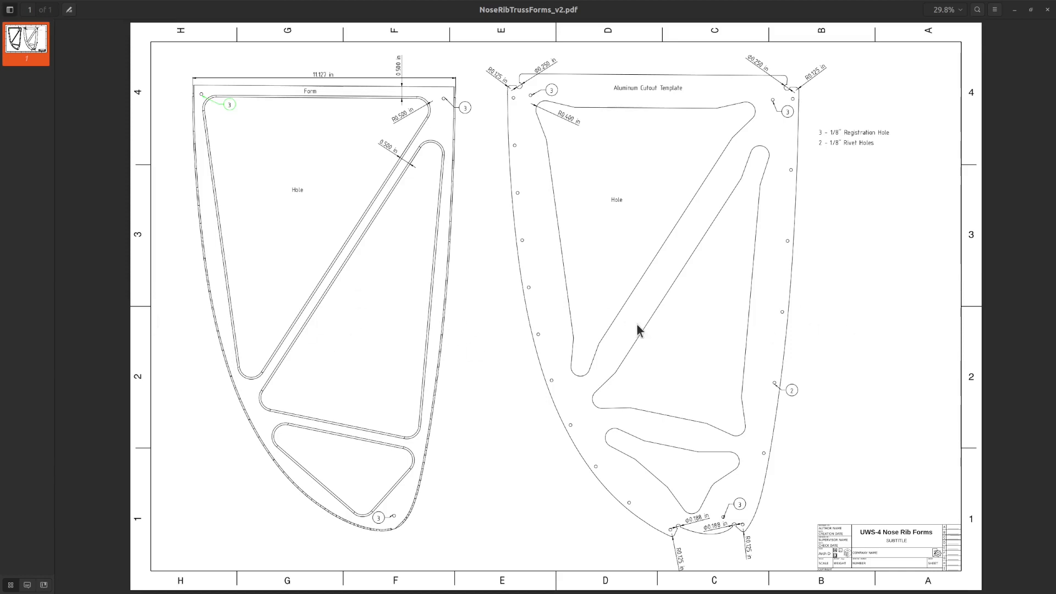
{"action": "mouse_move", "coordinate": [202, 101]}
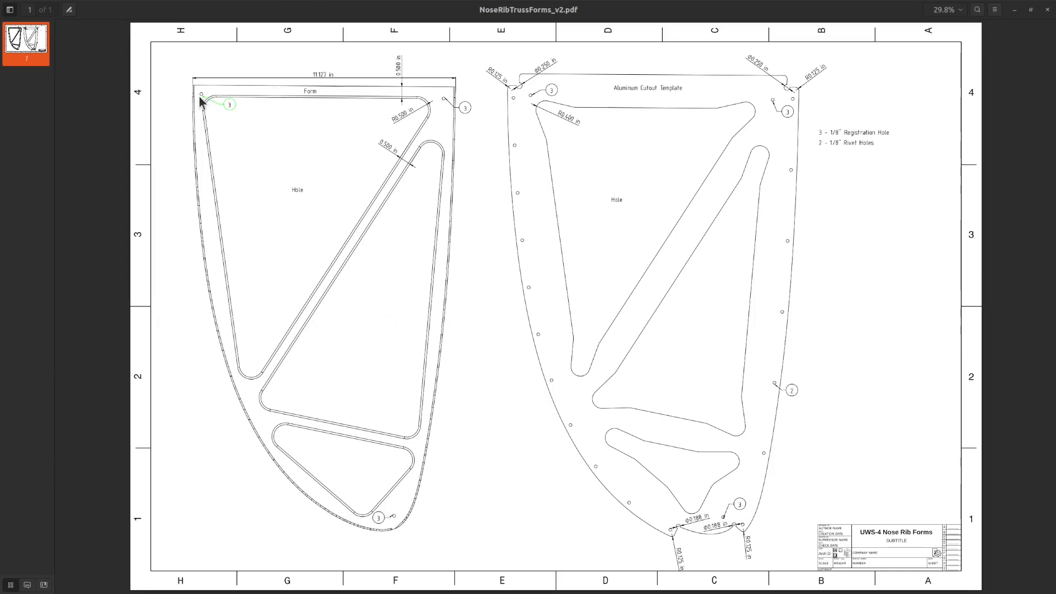
{"action": "mouse_move", "coordinate": [424, 153]}
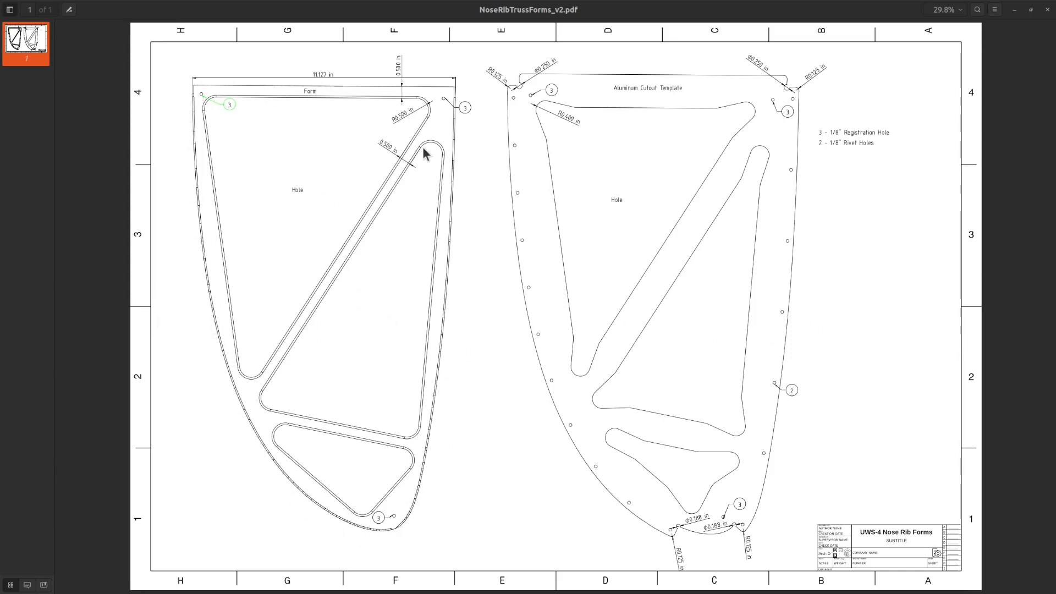
{"action": "mouse_move", "coordinate": [639, 524]}
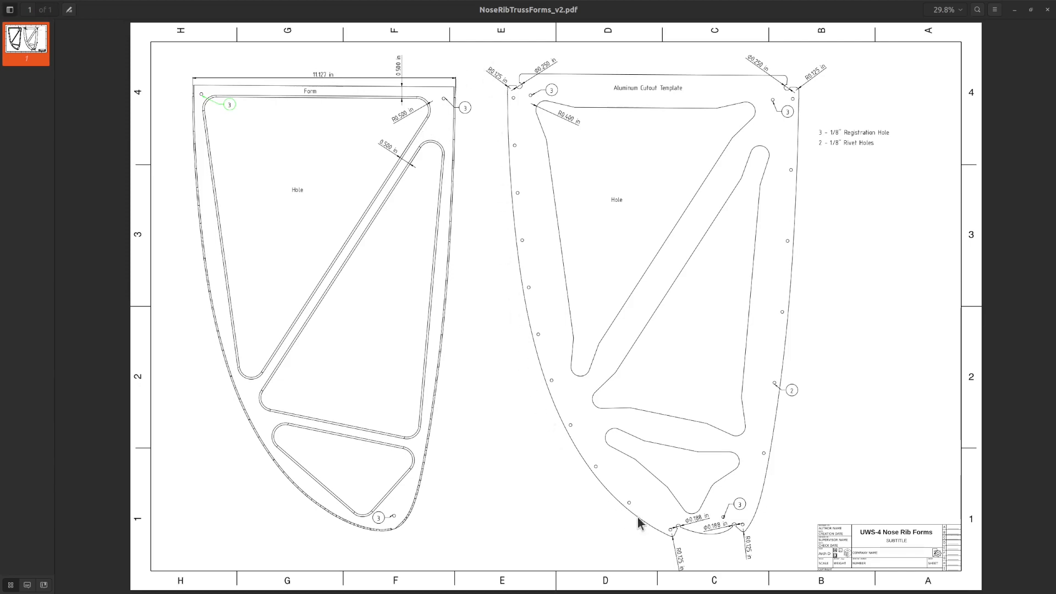
{"action": "mouse_move", "coordinate": [593, 82]}
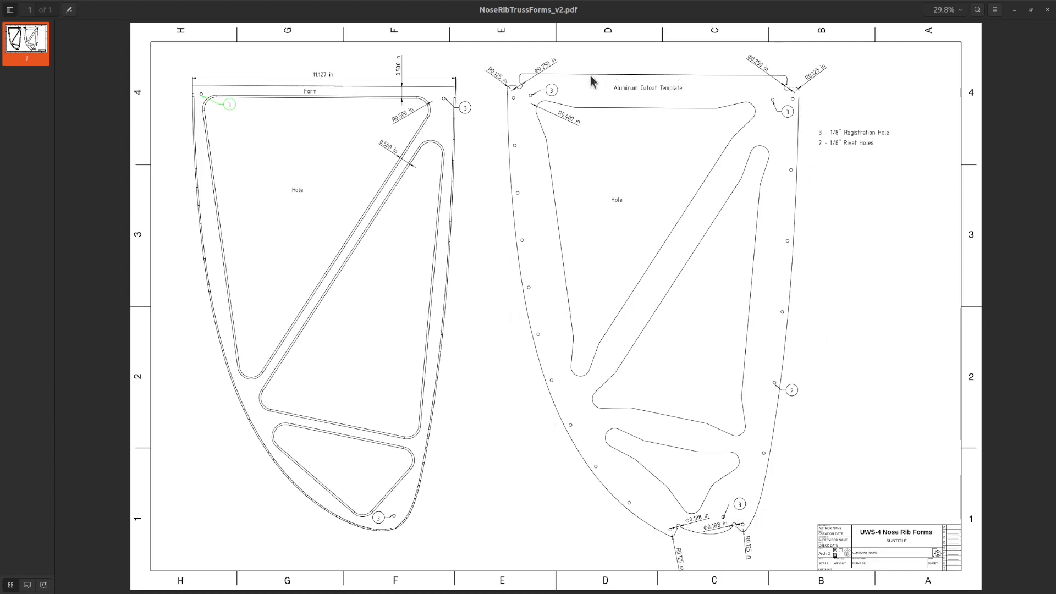
{"action": "mouse_move", "coordinate": [535, 101]}
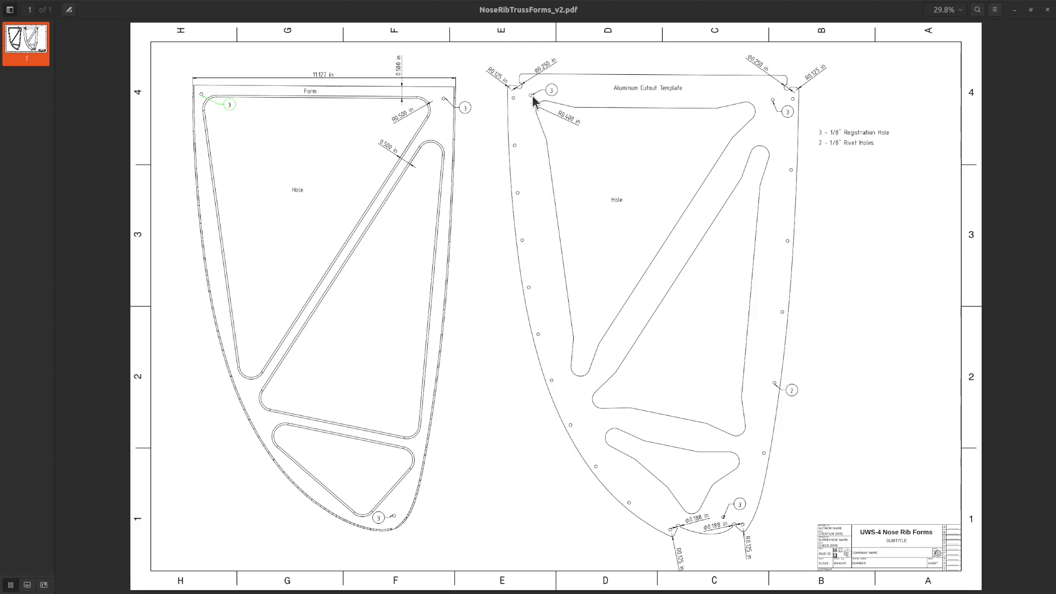
{"action": "mouse_move", "coordinate": [770, 98]}
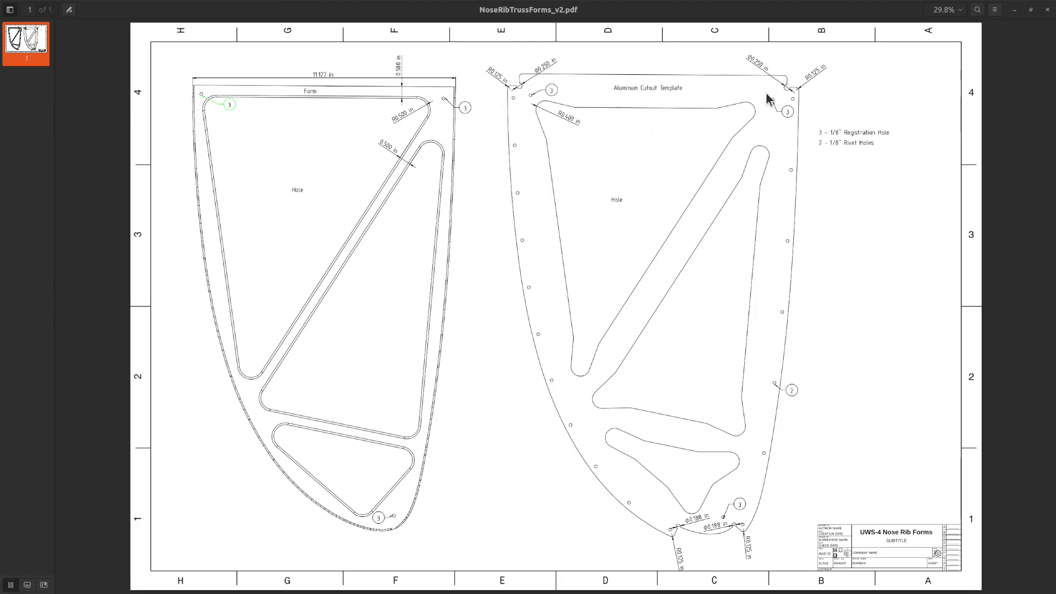
{"action": "mouse_move", "coordinate": [790, 99]}
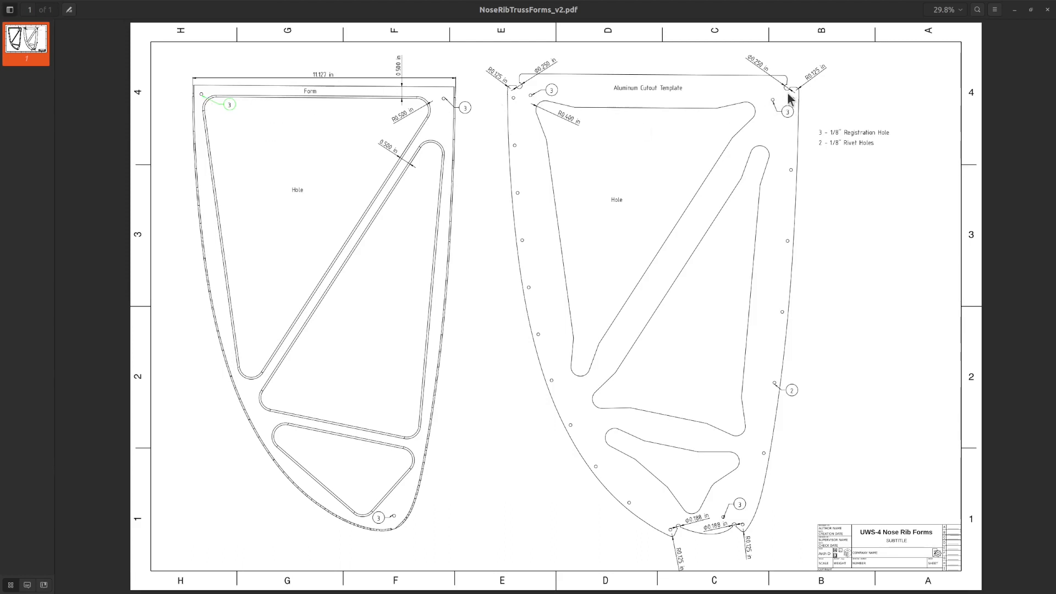
{"action": "mouse_move", "coordinate": [445, 106]}
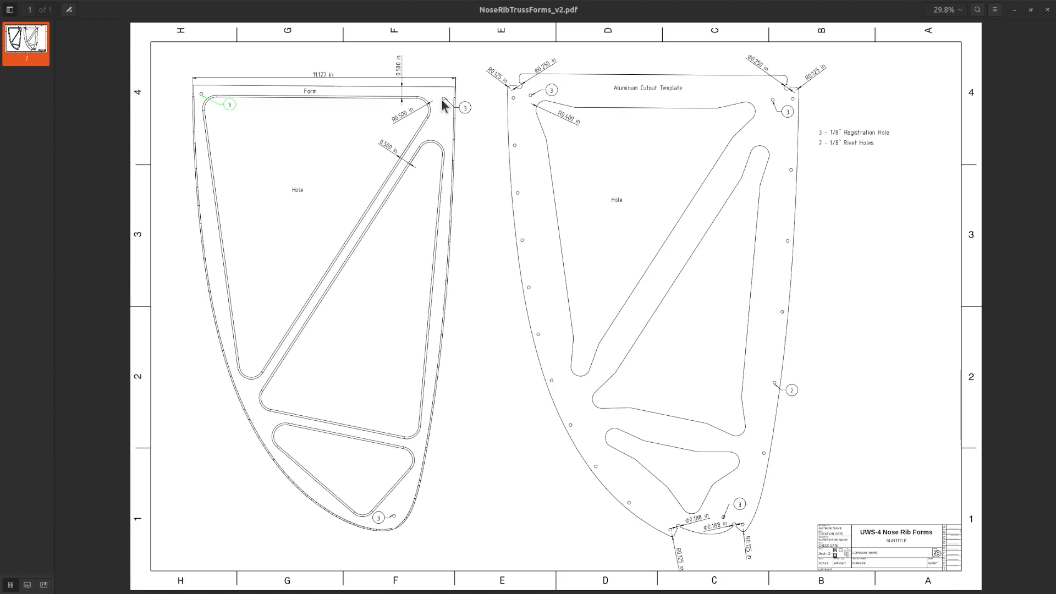
{"action": "mouse_move", "coordinate": [469, 330]}
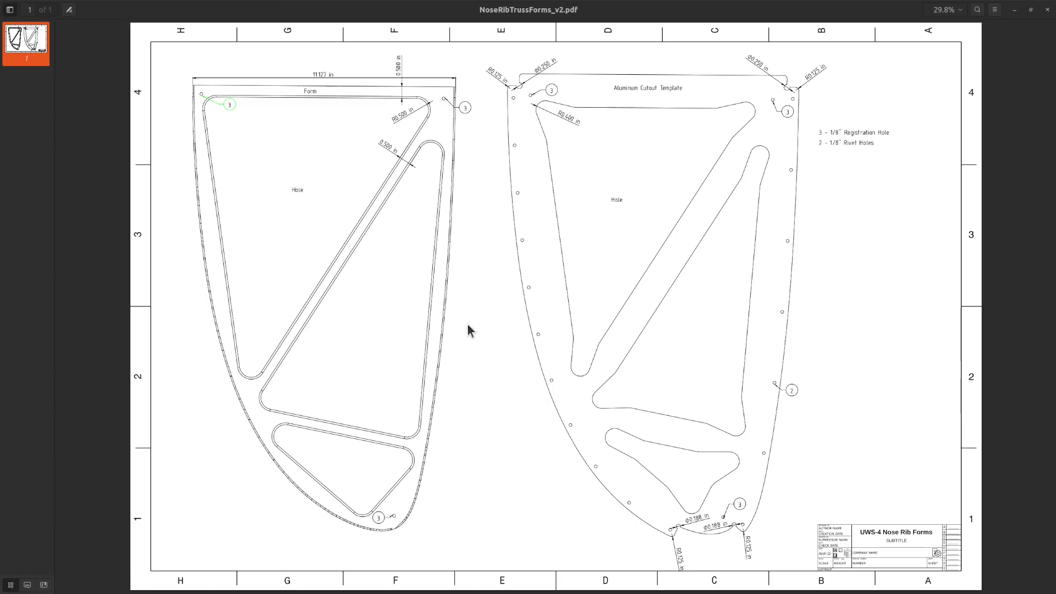
{"action": "mouse_move", "coordinate": [478, 281]}
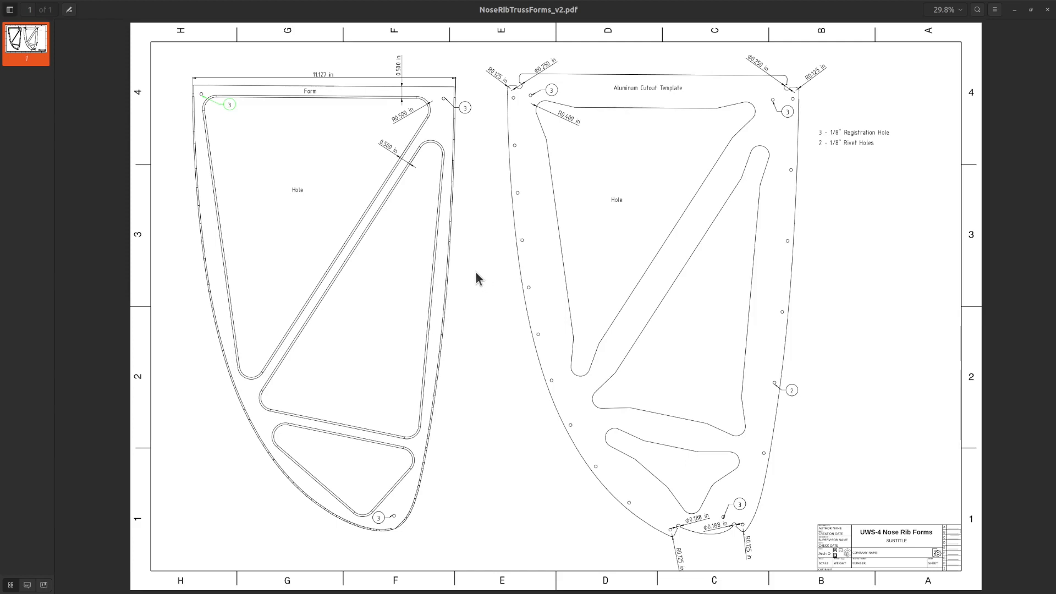
{"action": "mouse_move", "coordinate": [483, 286]}
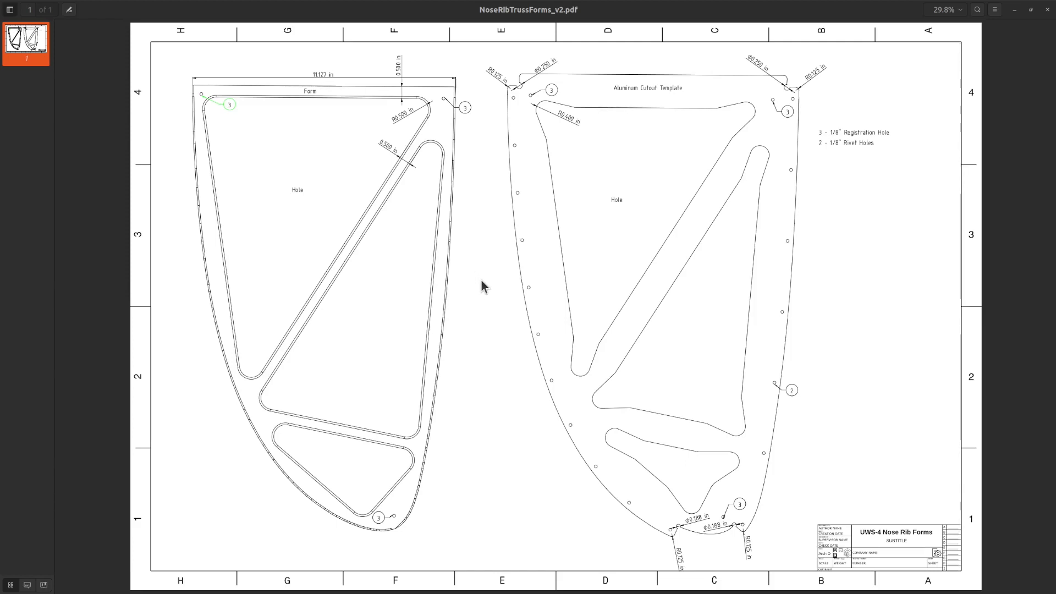
{"action": "mouse_move", "coordinate": [482, 342]}
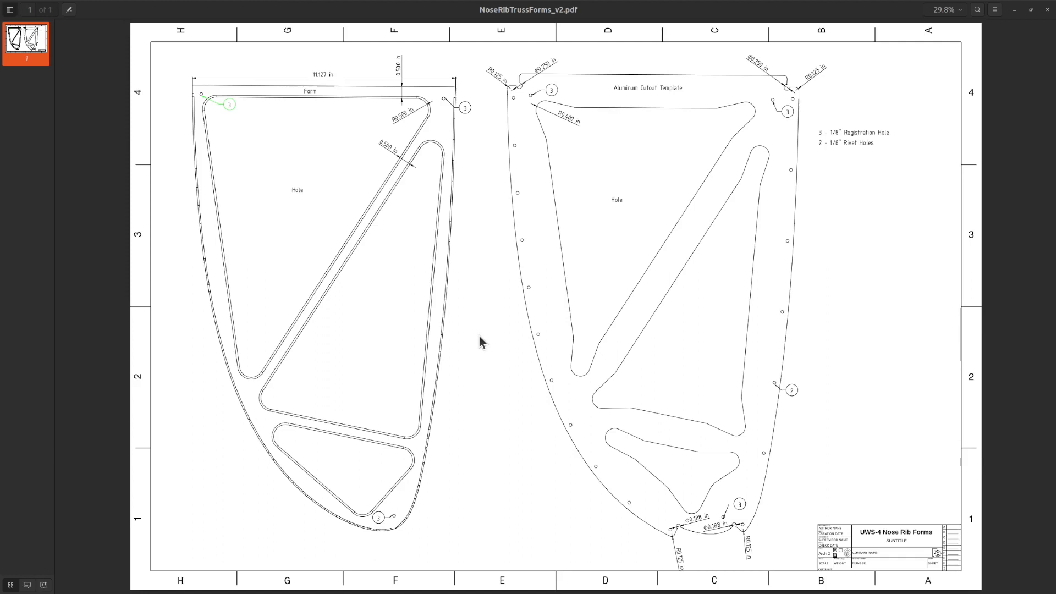
{"action": "mouse_move", "coordinate": [482, 312]}
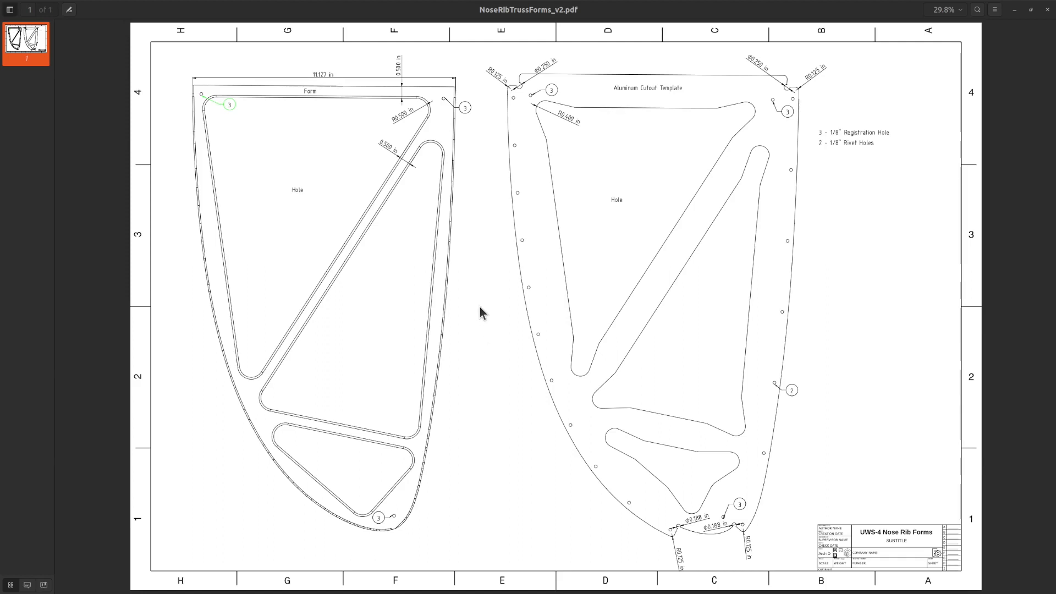
{"action": "mouse_move", "coordinate": [661, 530]}
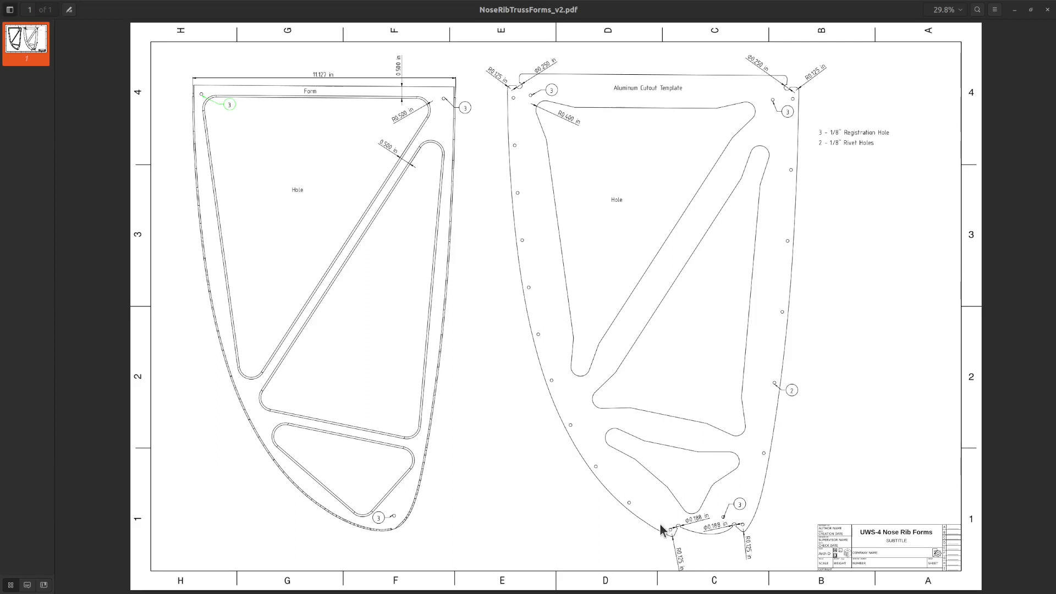
{"action": "mouse_move", "coordinate": [529, 309]}
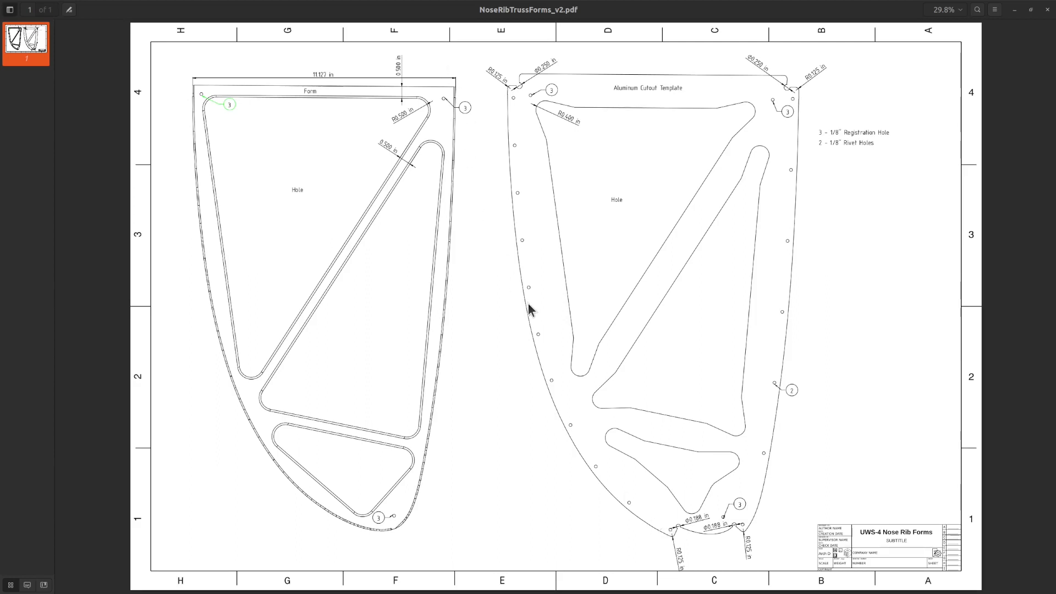
{"action": "mouse_move", "coordinate": [666, 549]}
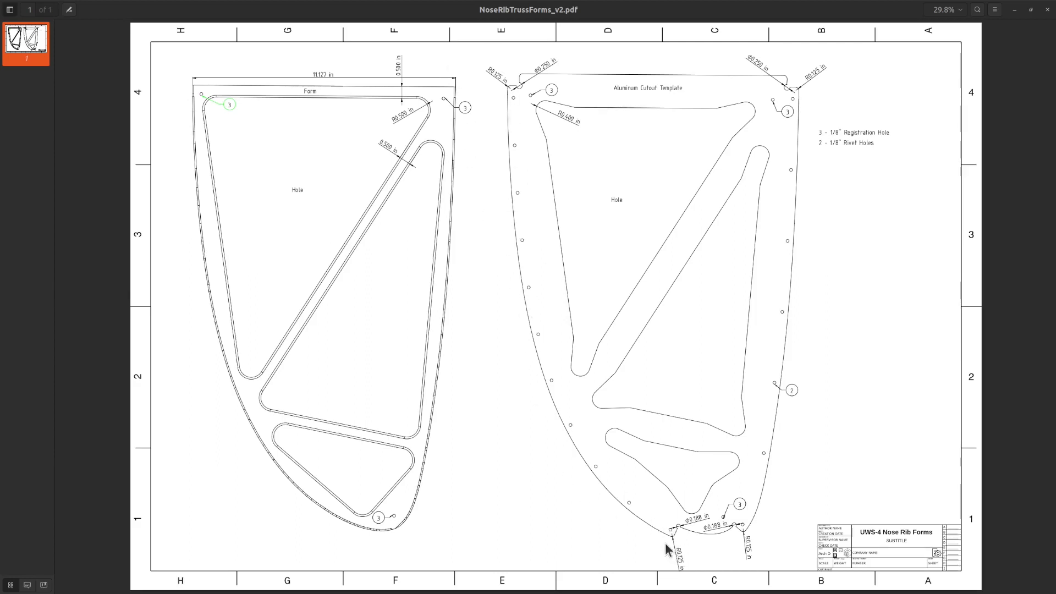
{"action": "mouse_move", "coordinate": [796, 349]}
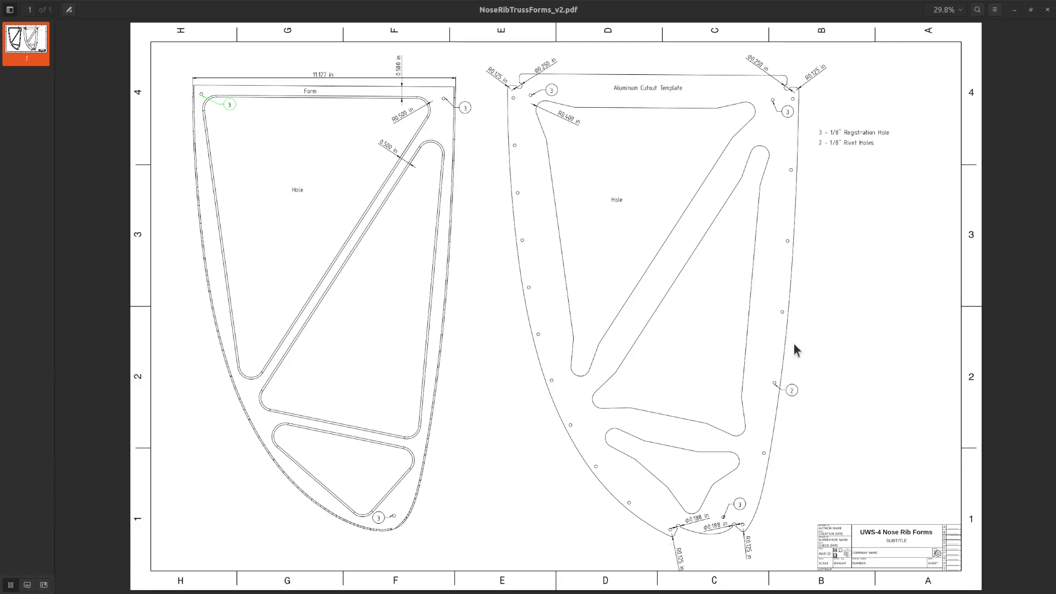
{"action": "mouse_move", "coordinate": [774, 512]}
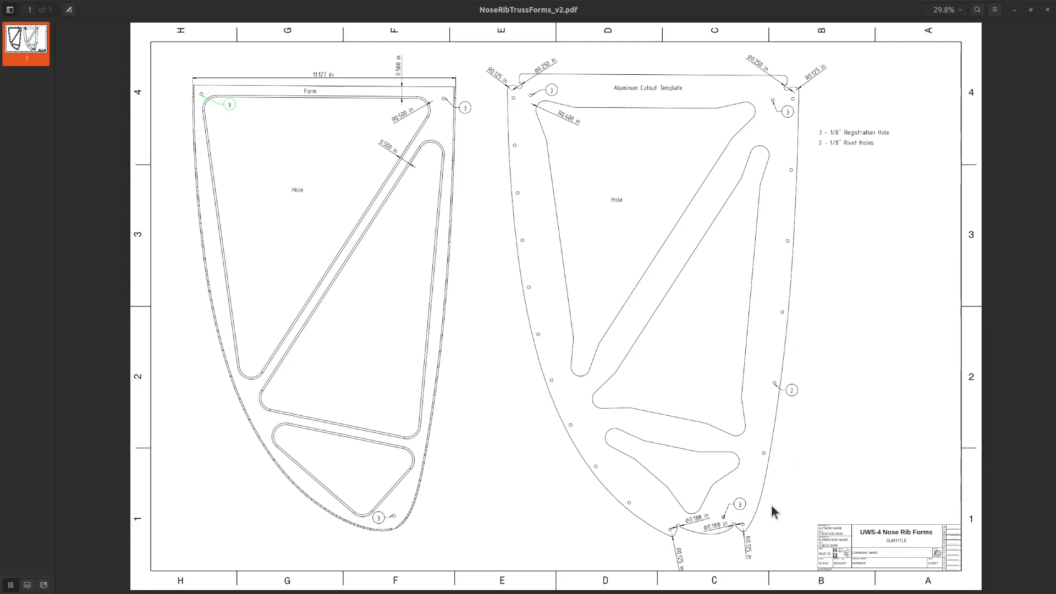
{"action": "mouse_move", "coordinate": [613, 245]}
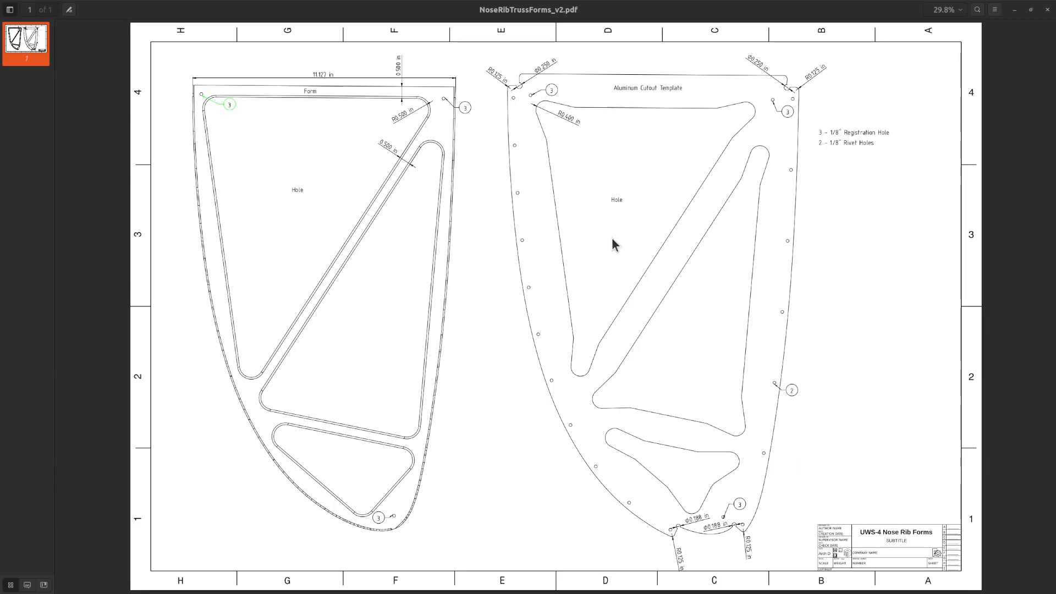
{"action": "mouse_move", "coordinate": [620, 245]}
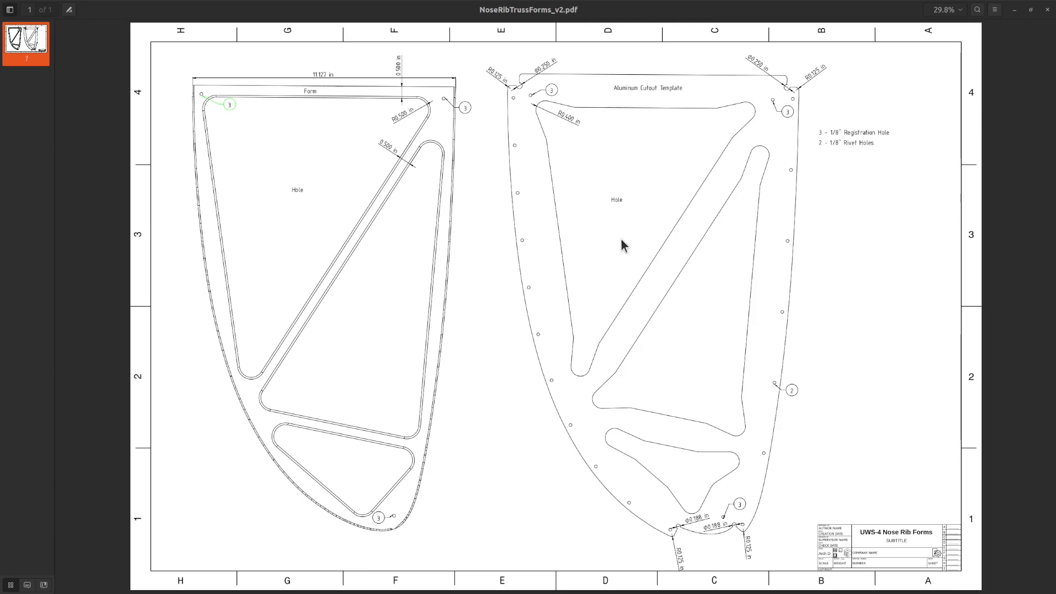
{"action": "mouse_move", "coordinate": [611, 252]}
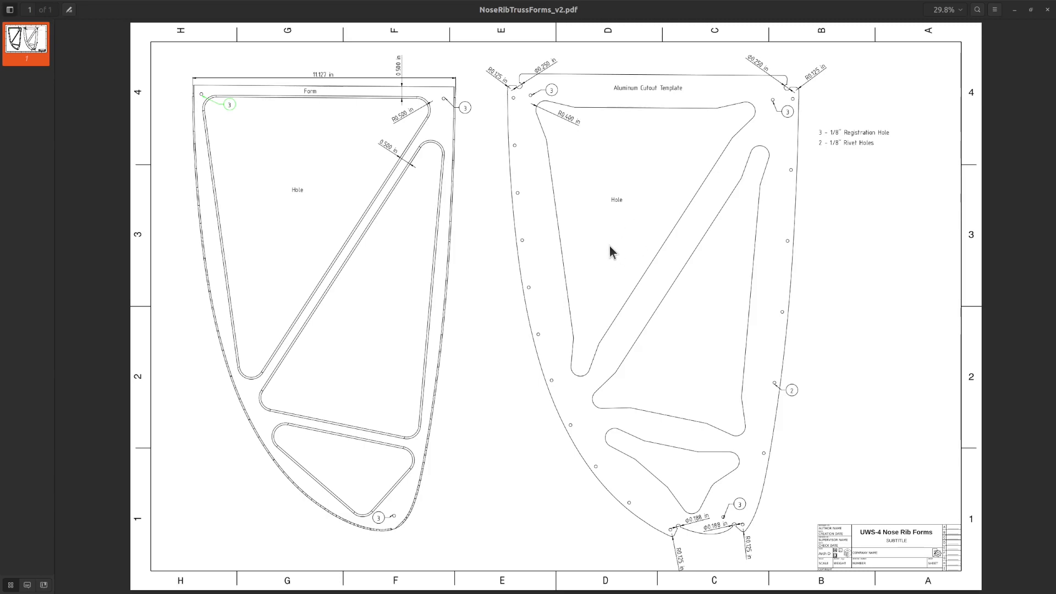
{"action": "mouse_move", "coordinate": [612, 231]}
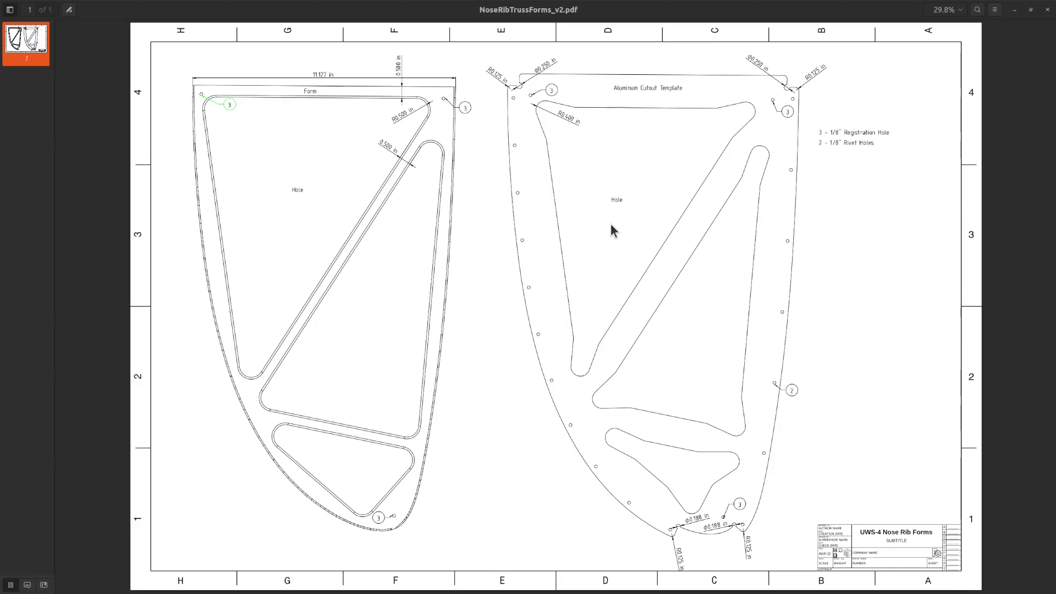